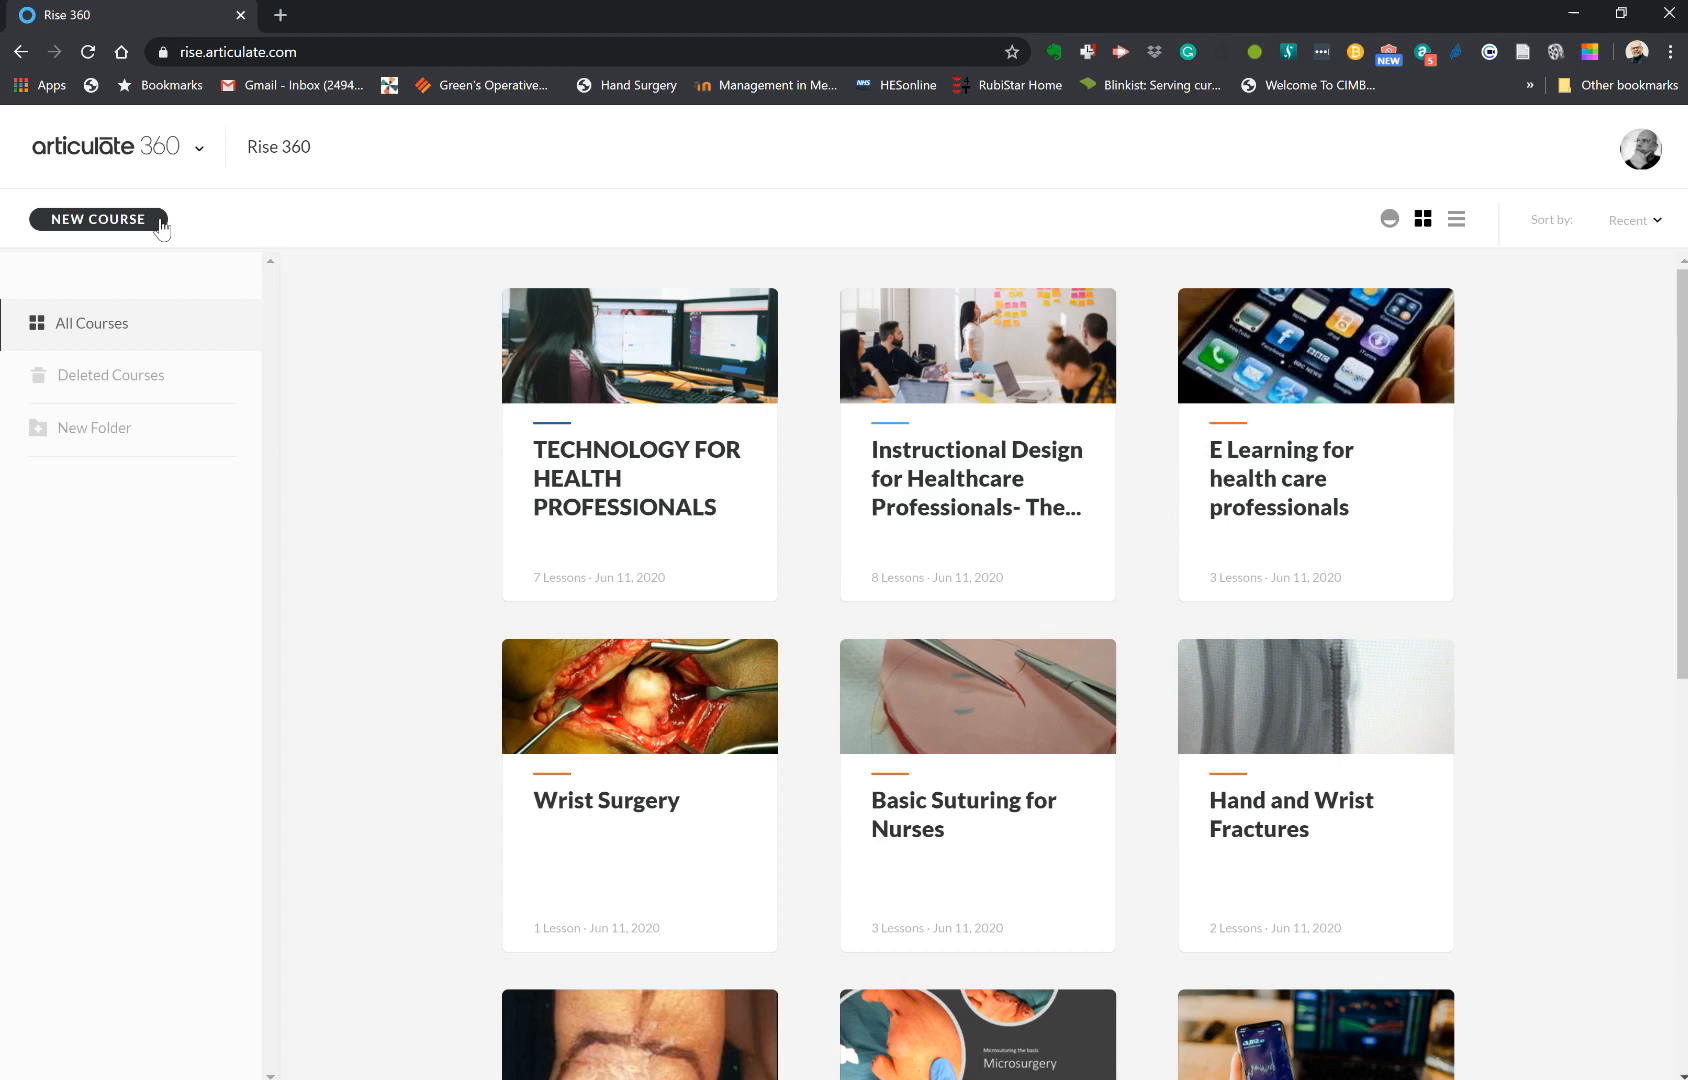
- Begin a new course from the dashboard to reach the blank / template choices
click(96, 218)
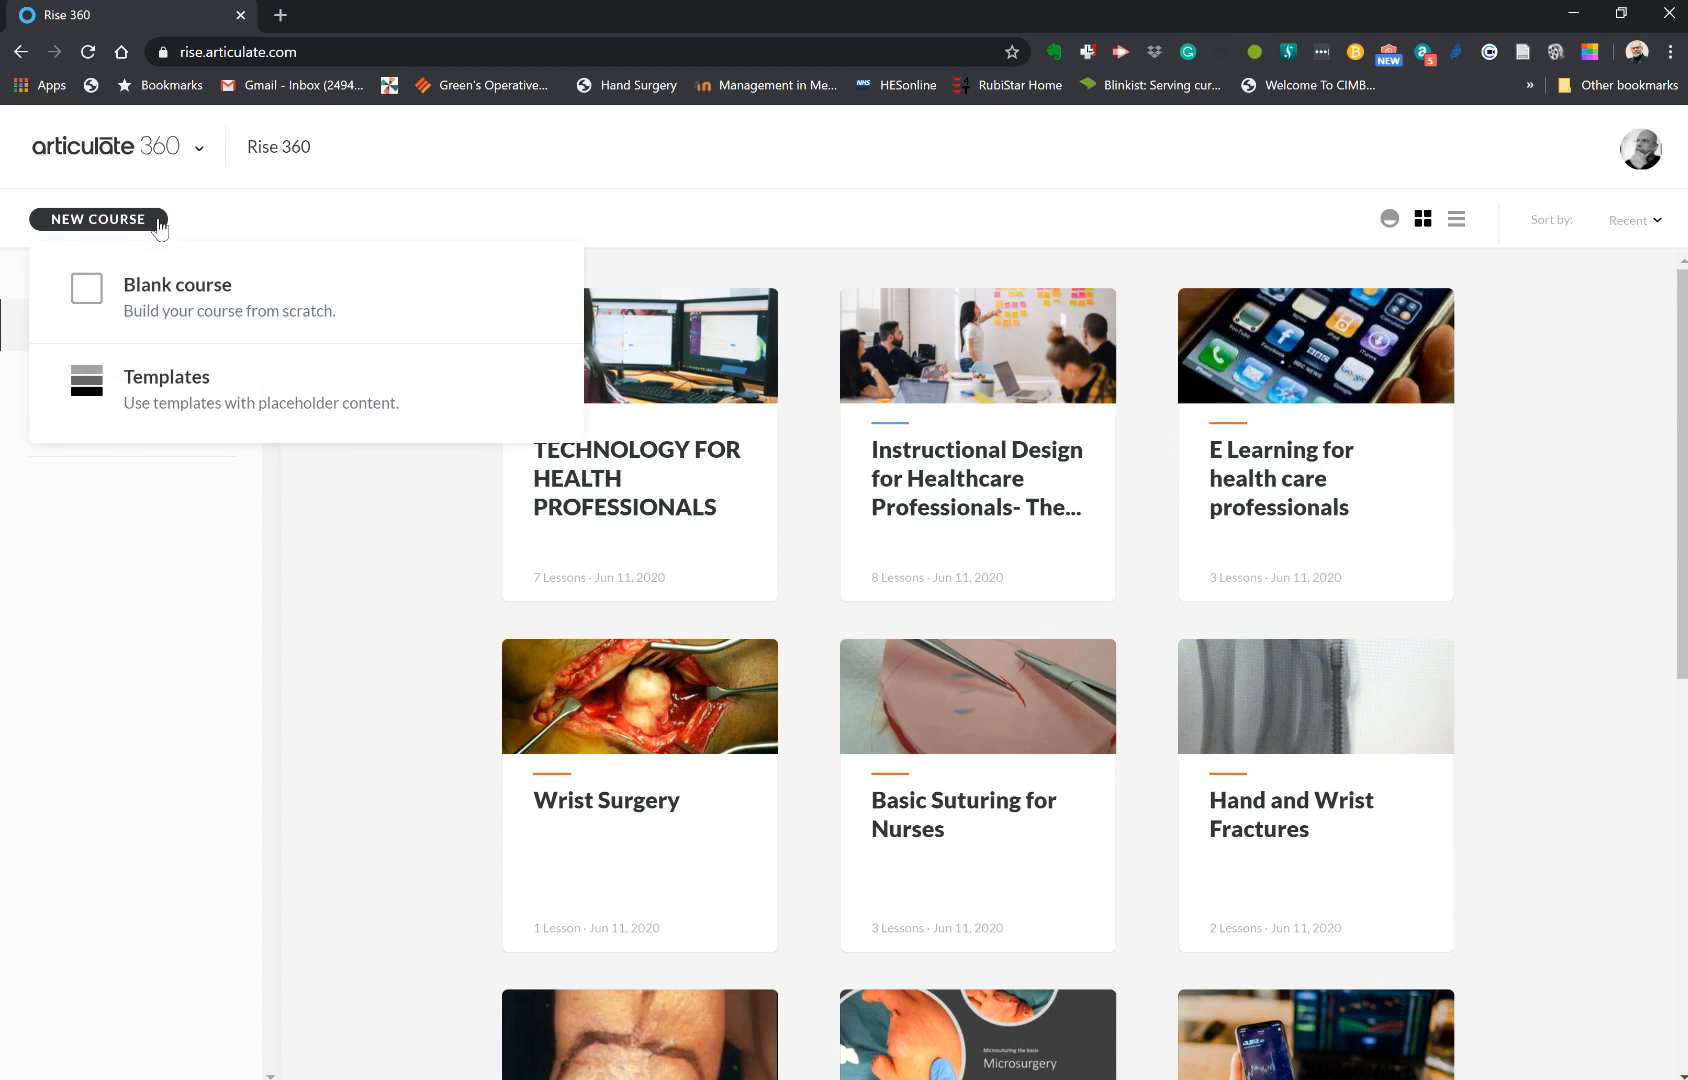
mouse_move(160, 272)
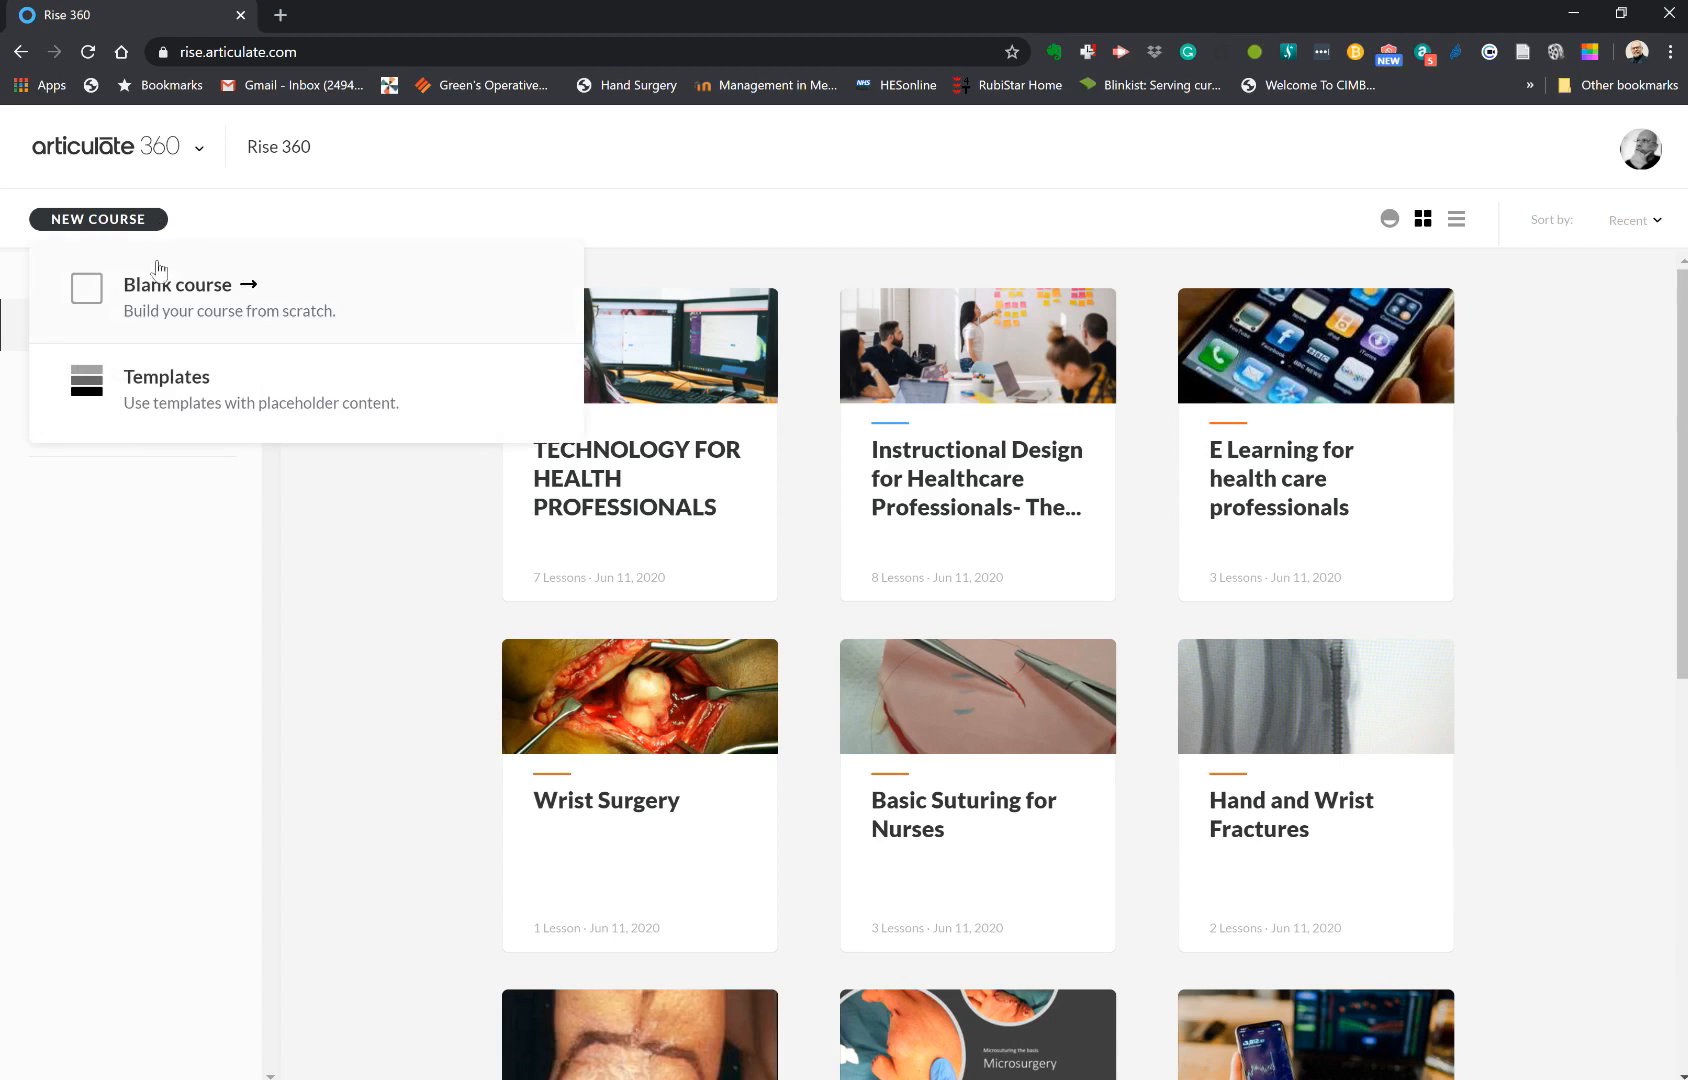
mouse_move(136, 412)
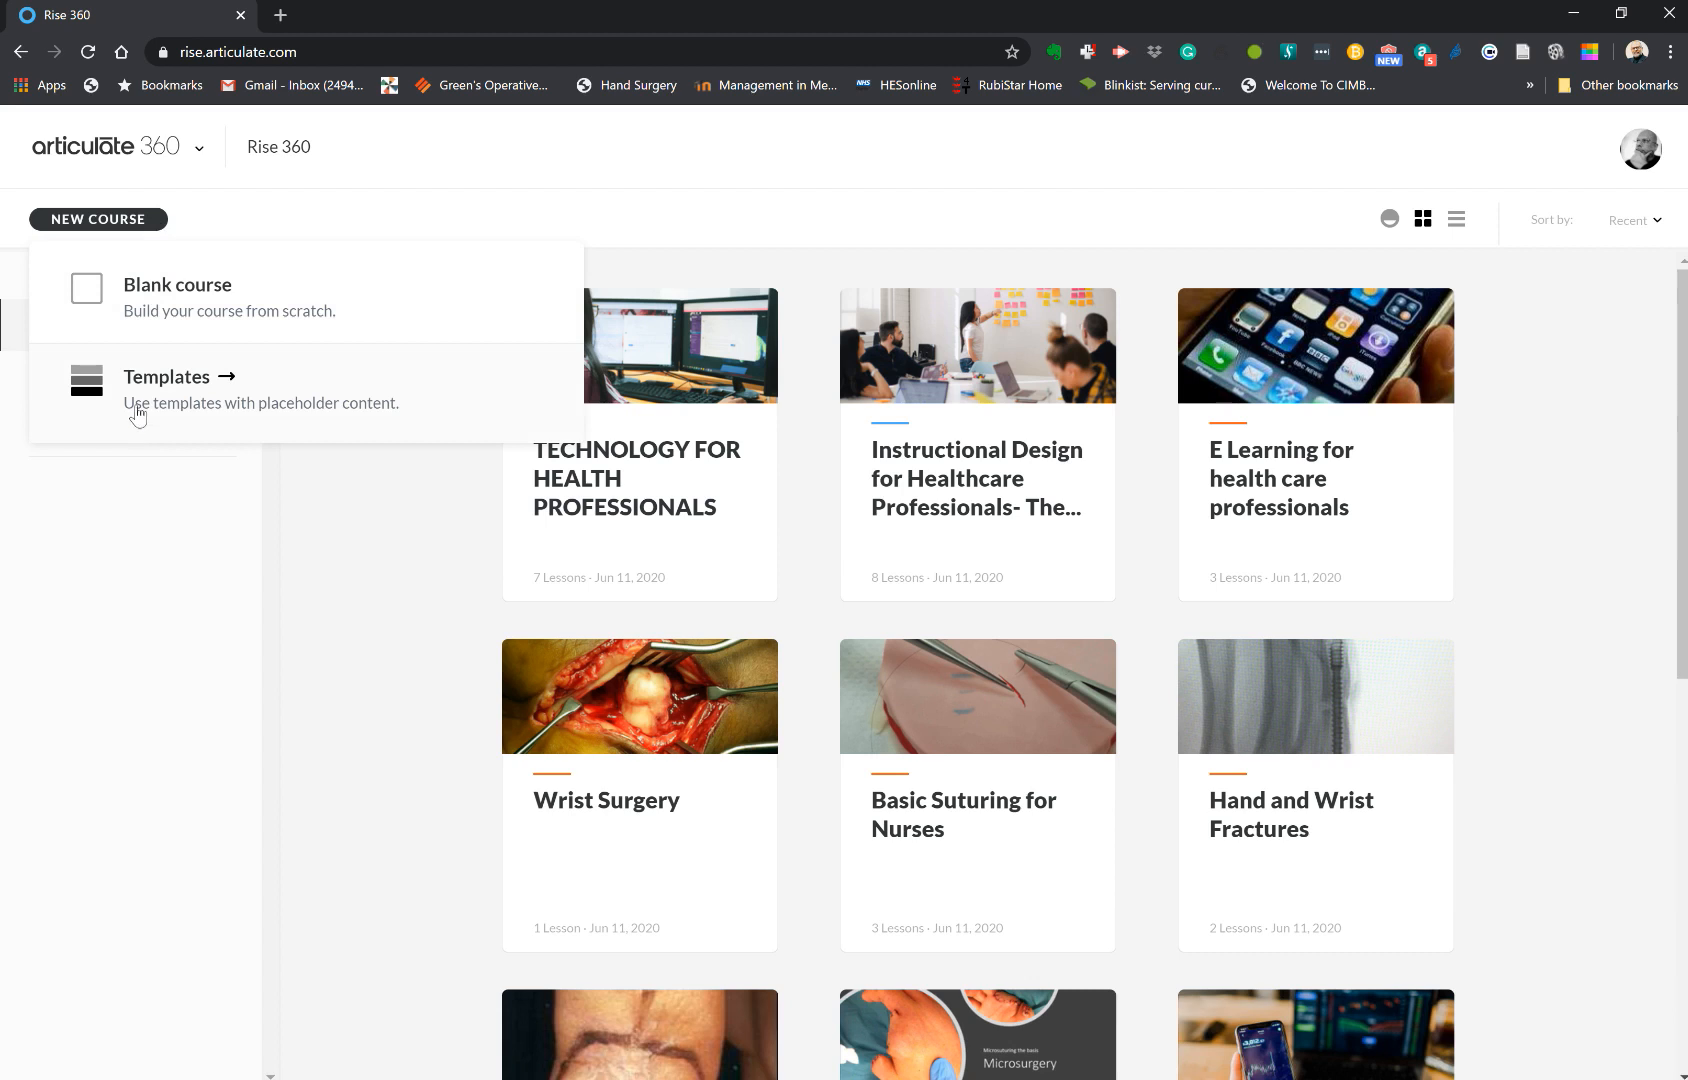
- Create a course from the Phishing 101 template in the Course templates gallery
click(168, 376)
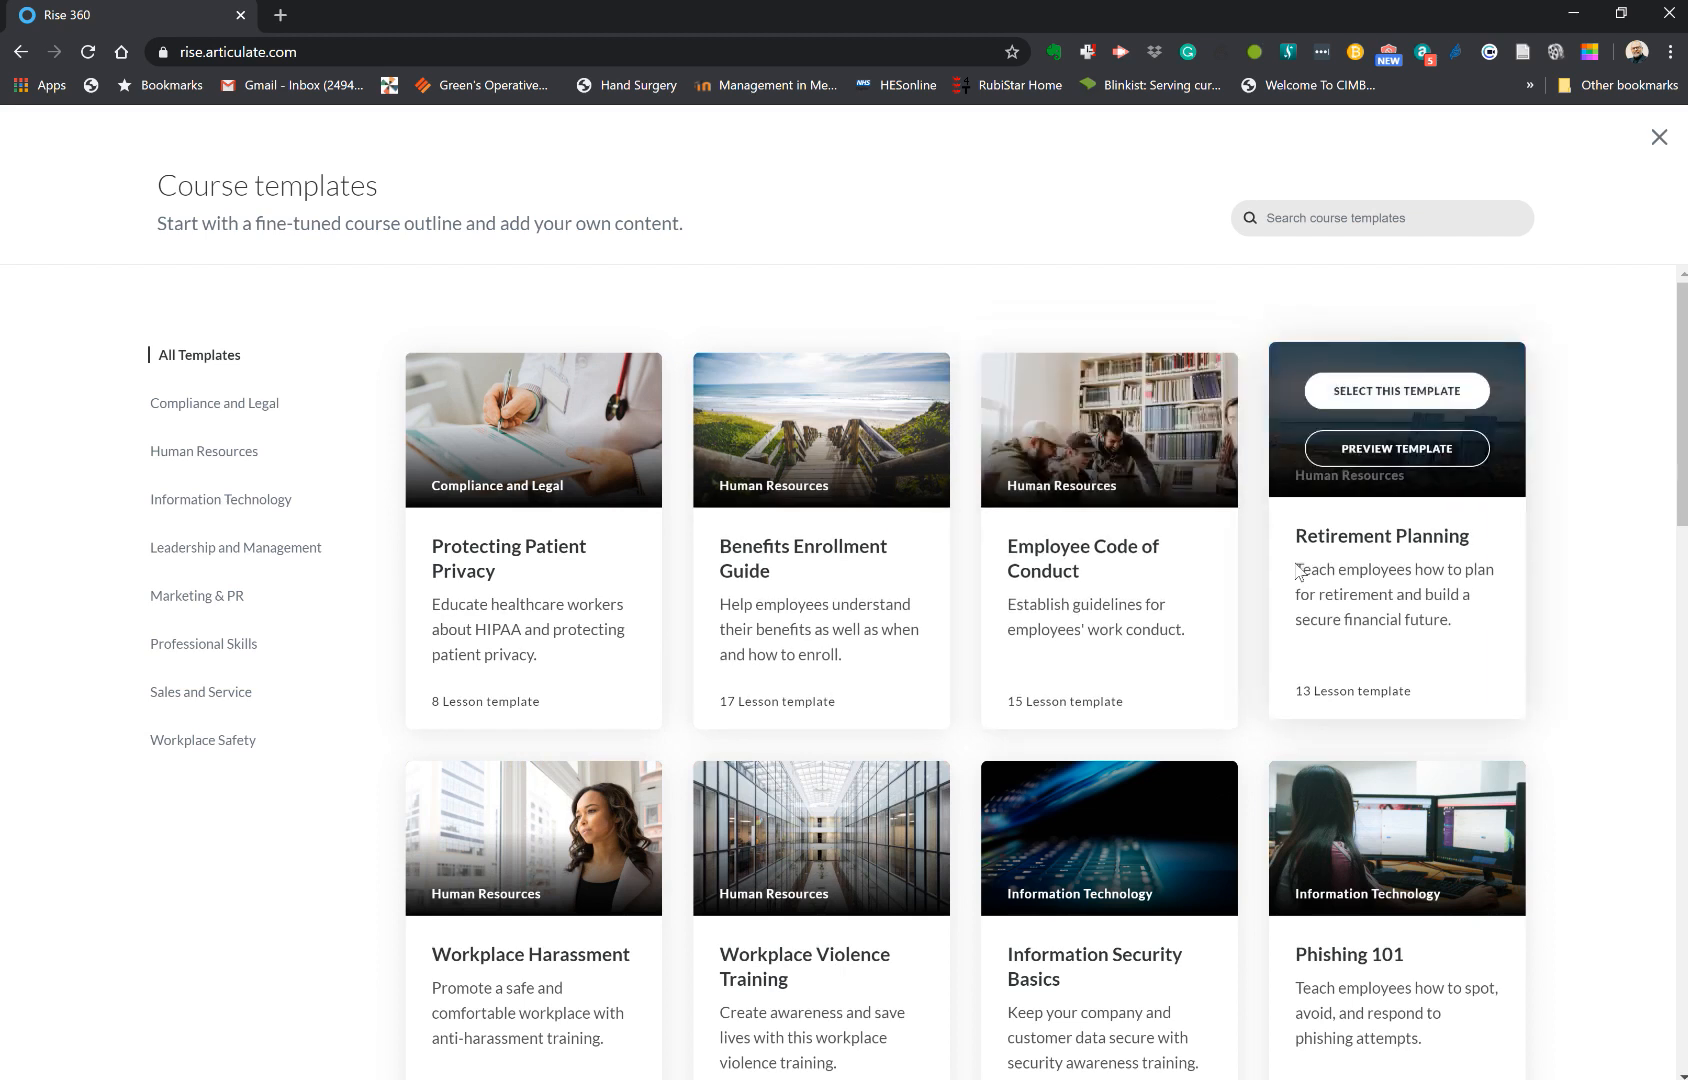
scroll(down, 3)
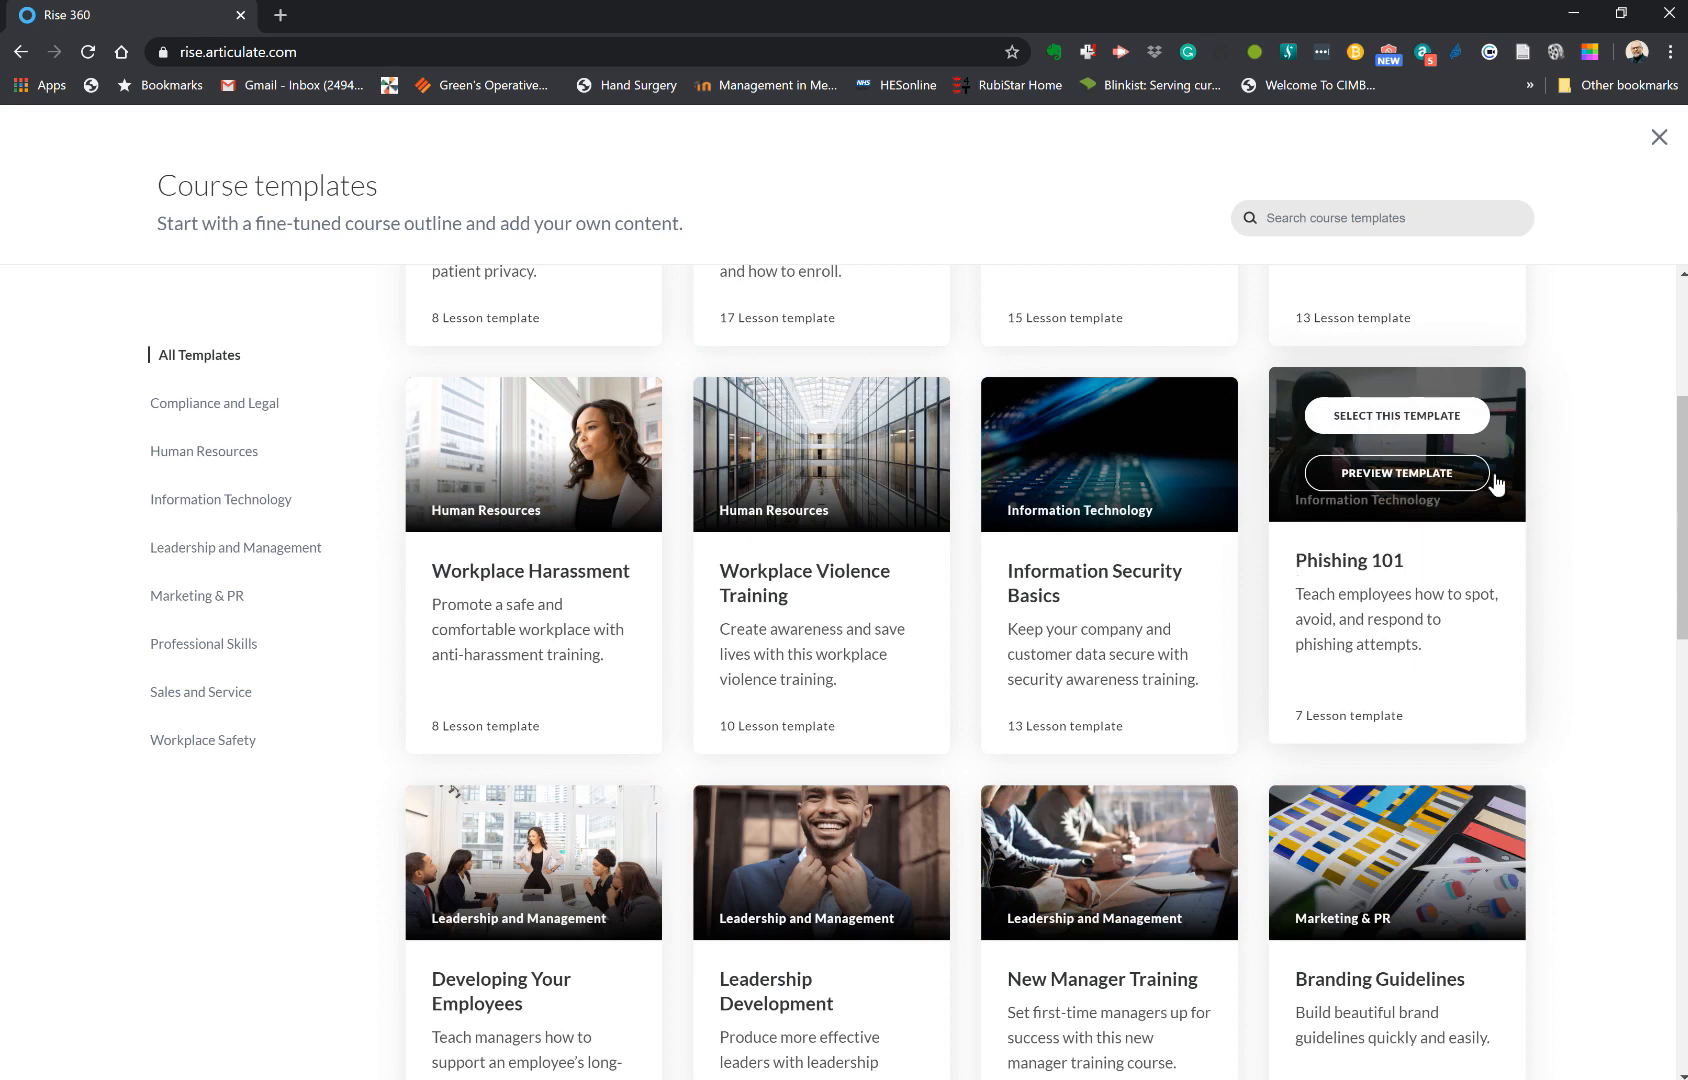
mouse_move(1382, 402)
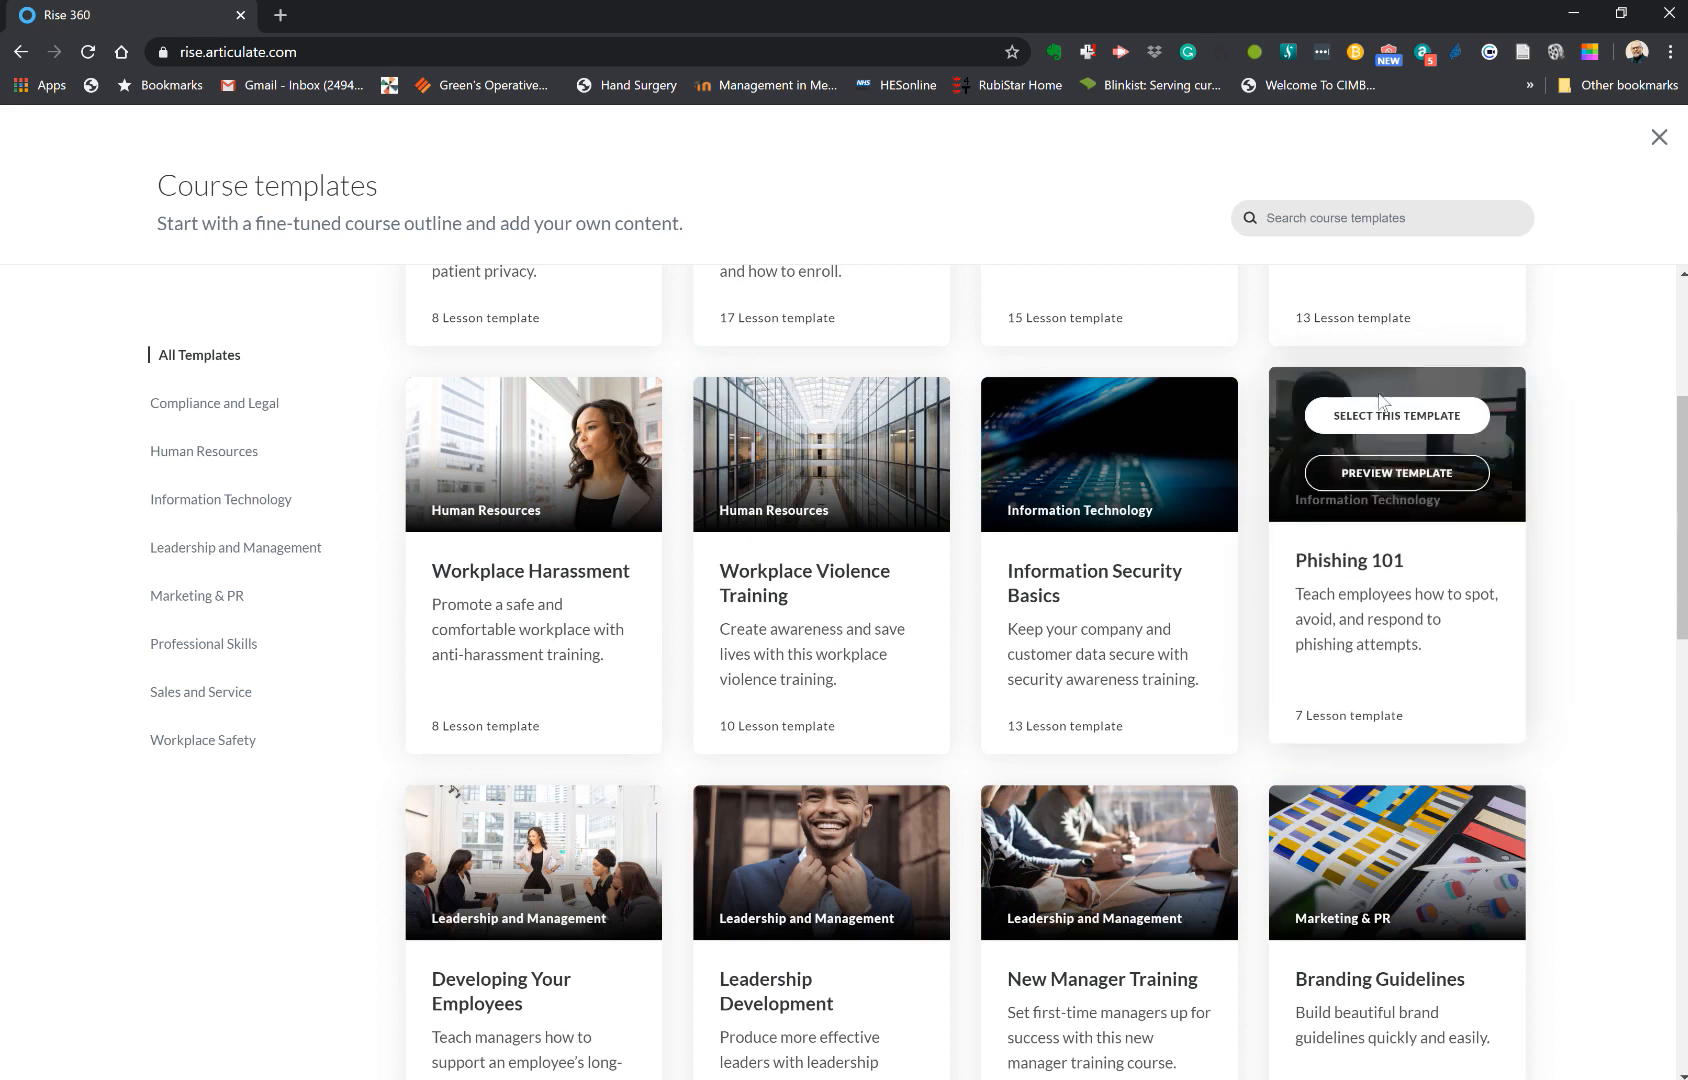
click(1396, 416)
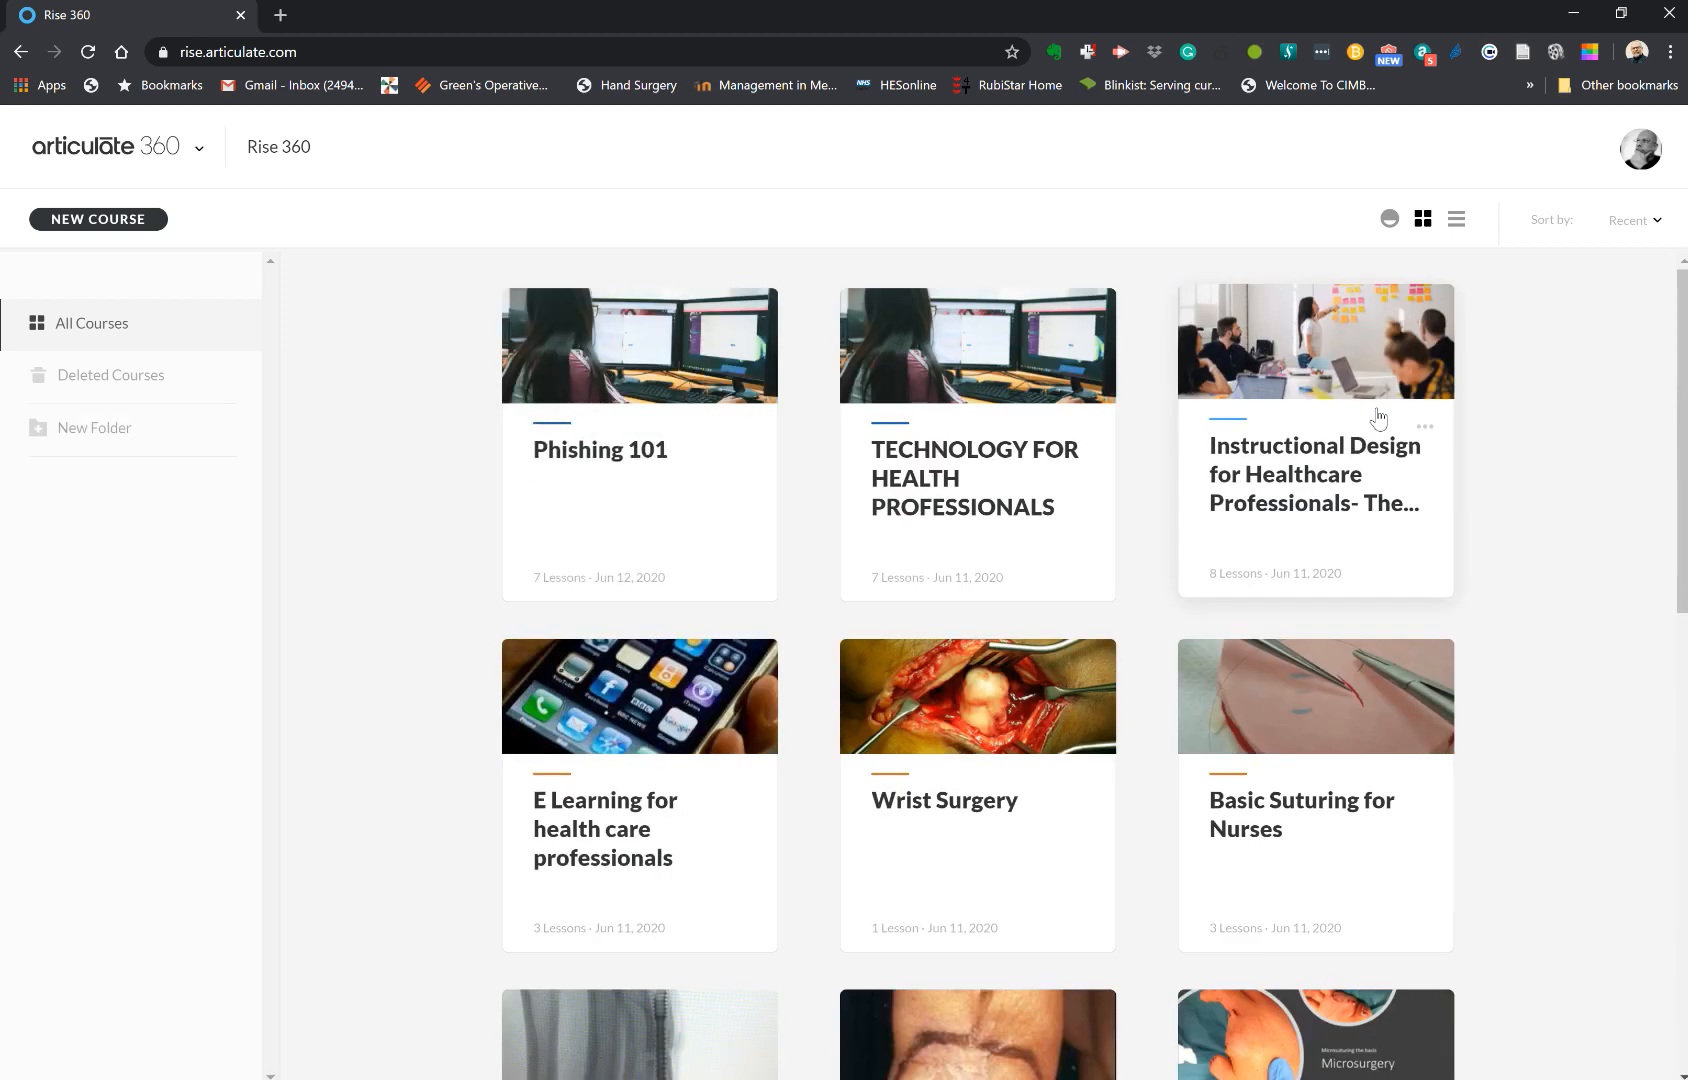
mouse_move(640, 442)
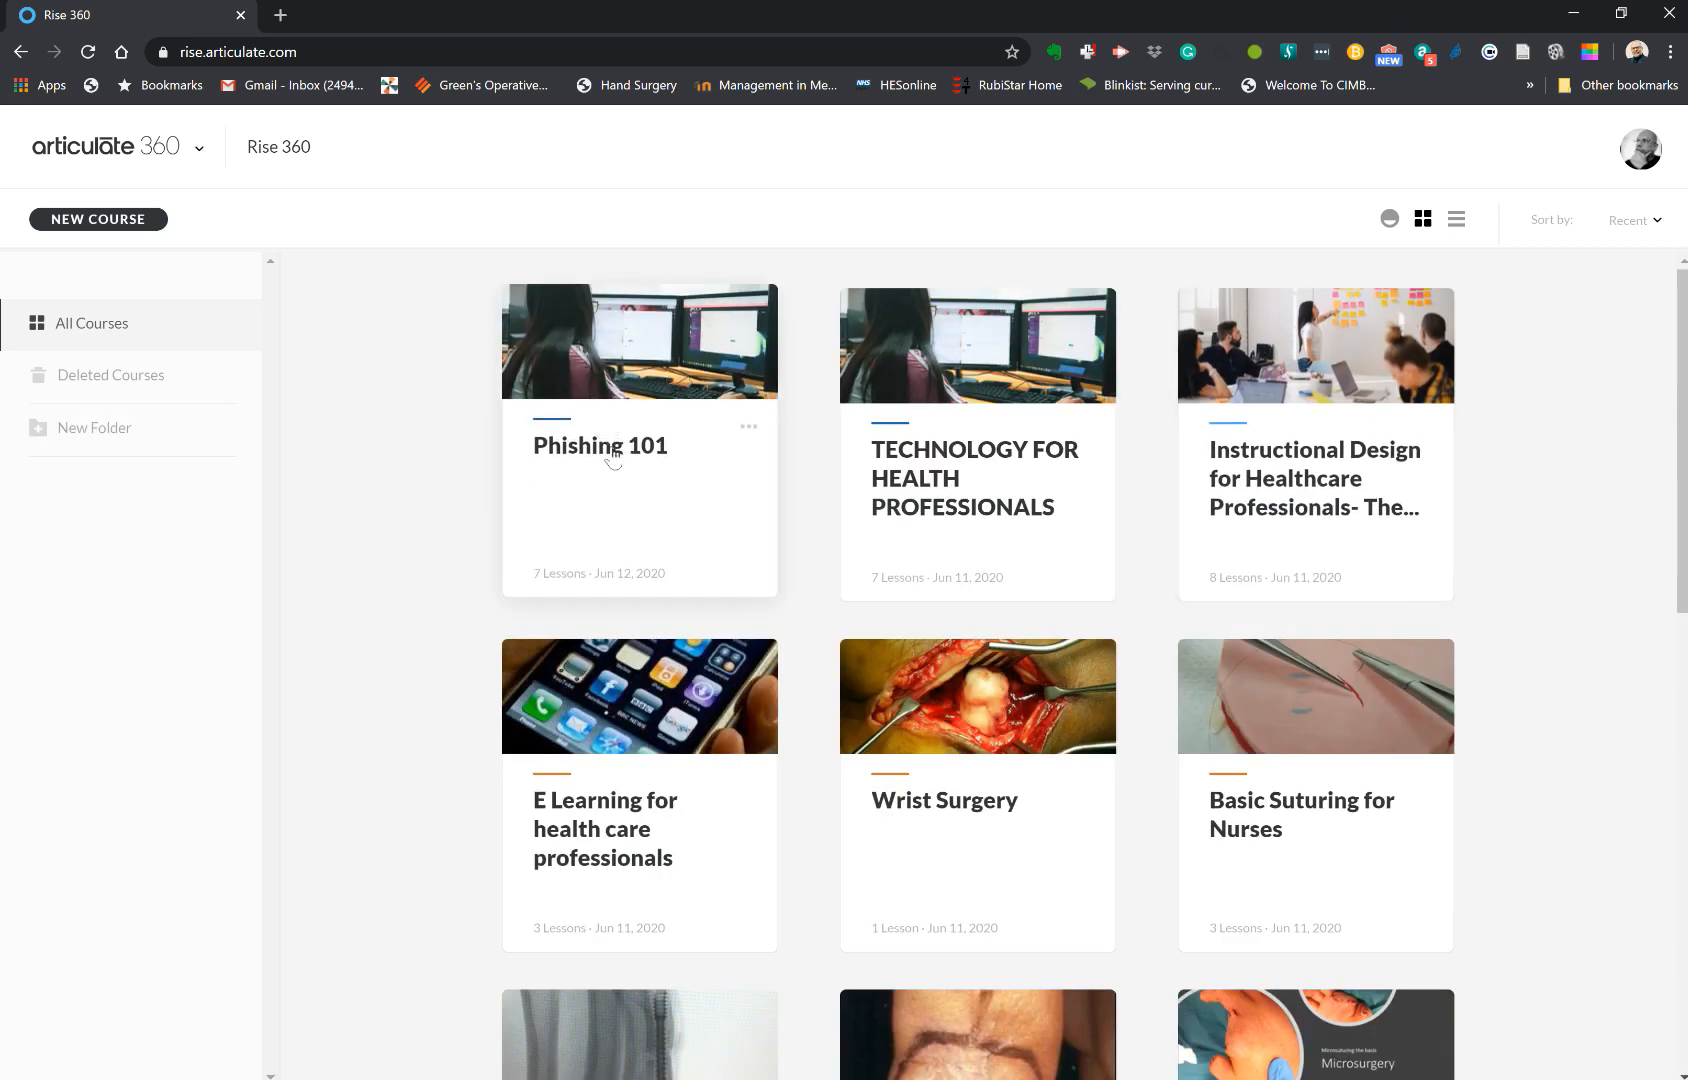
mouse_move(696, 578)
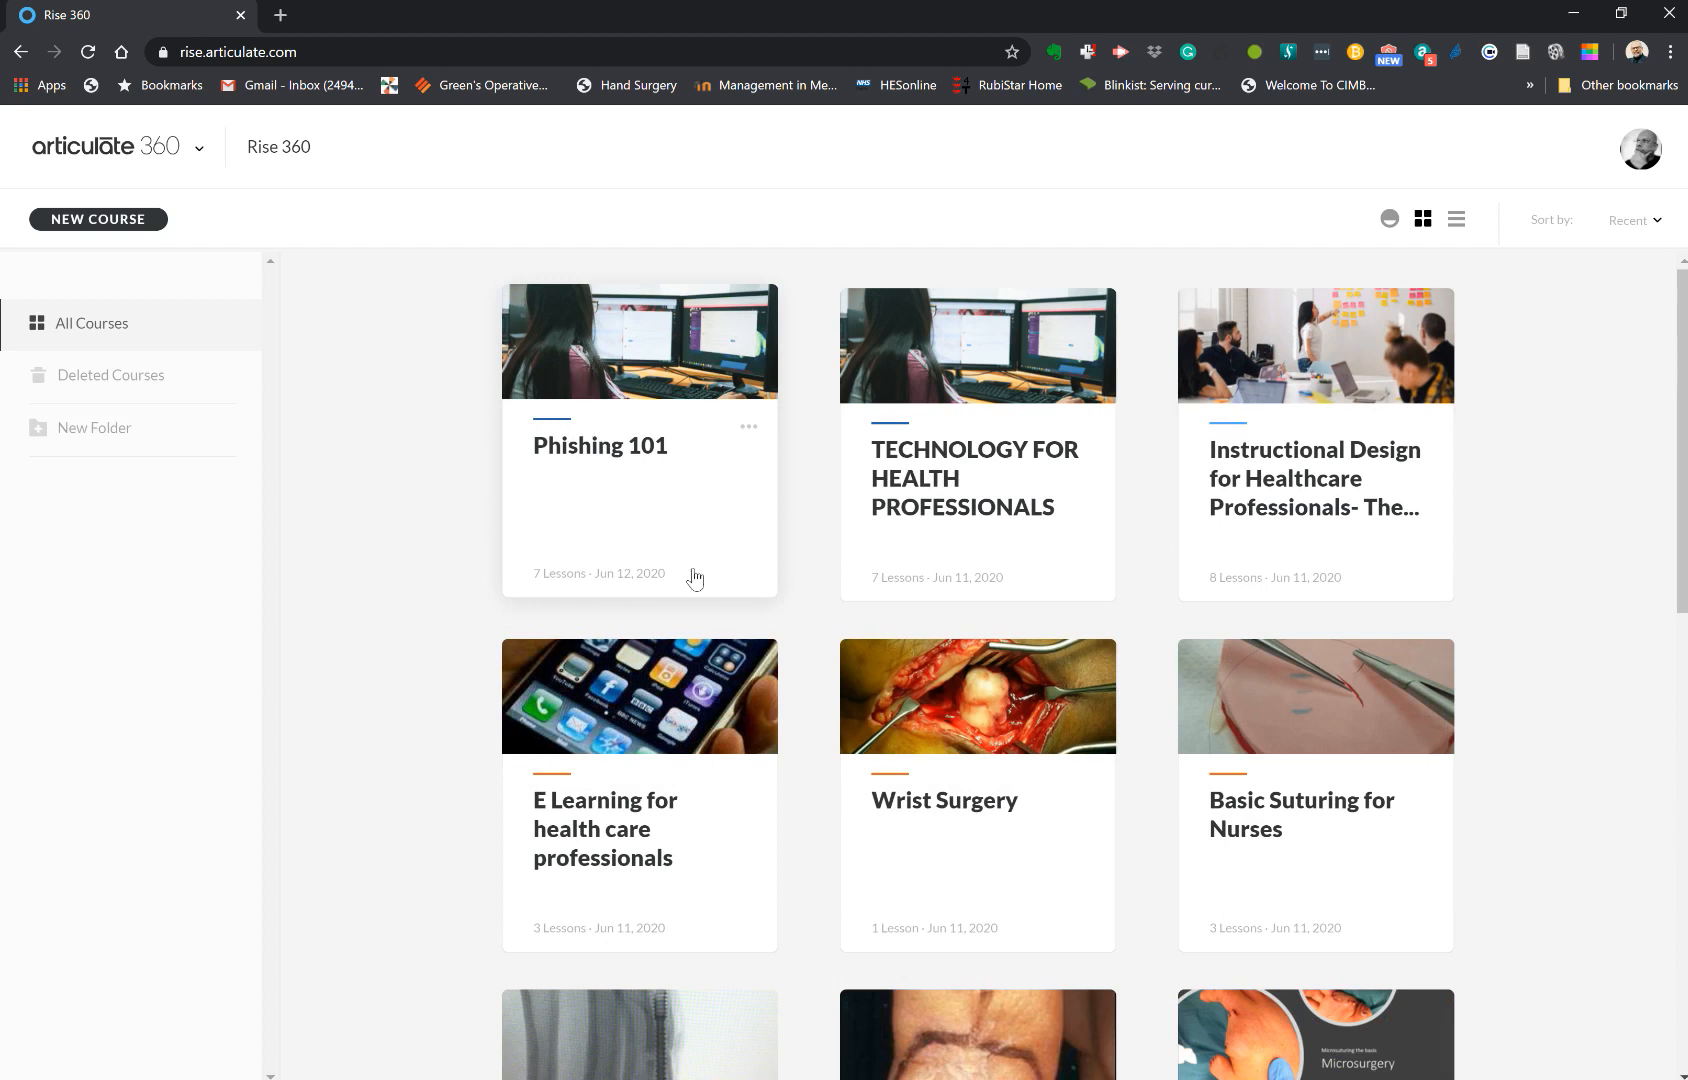
mouse_move(1002, 446)
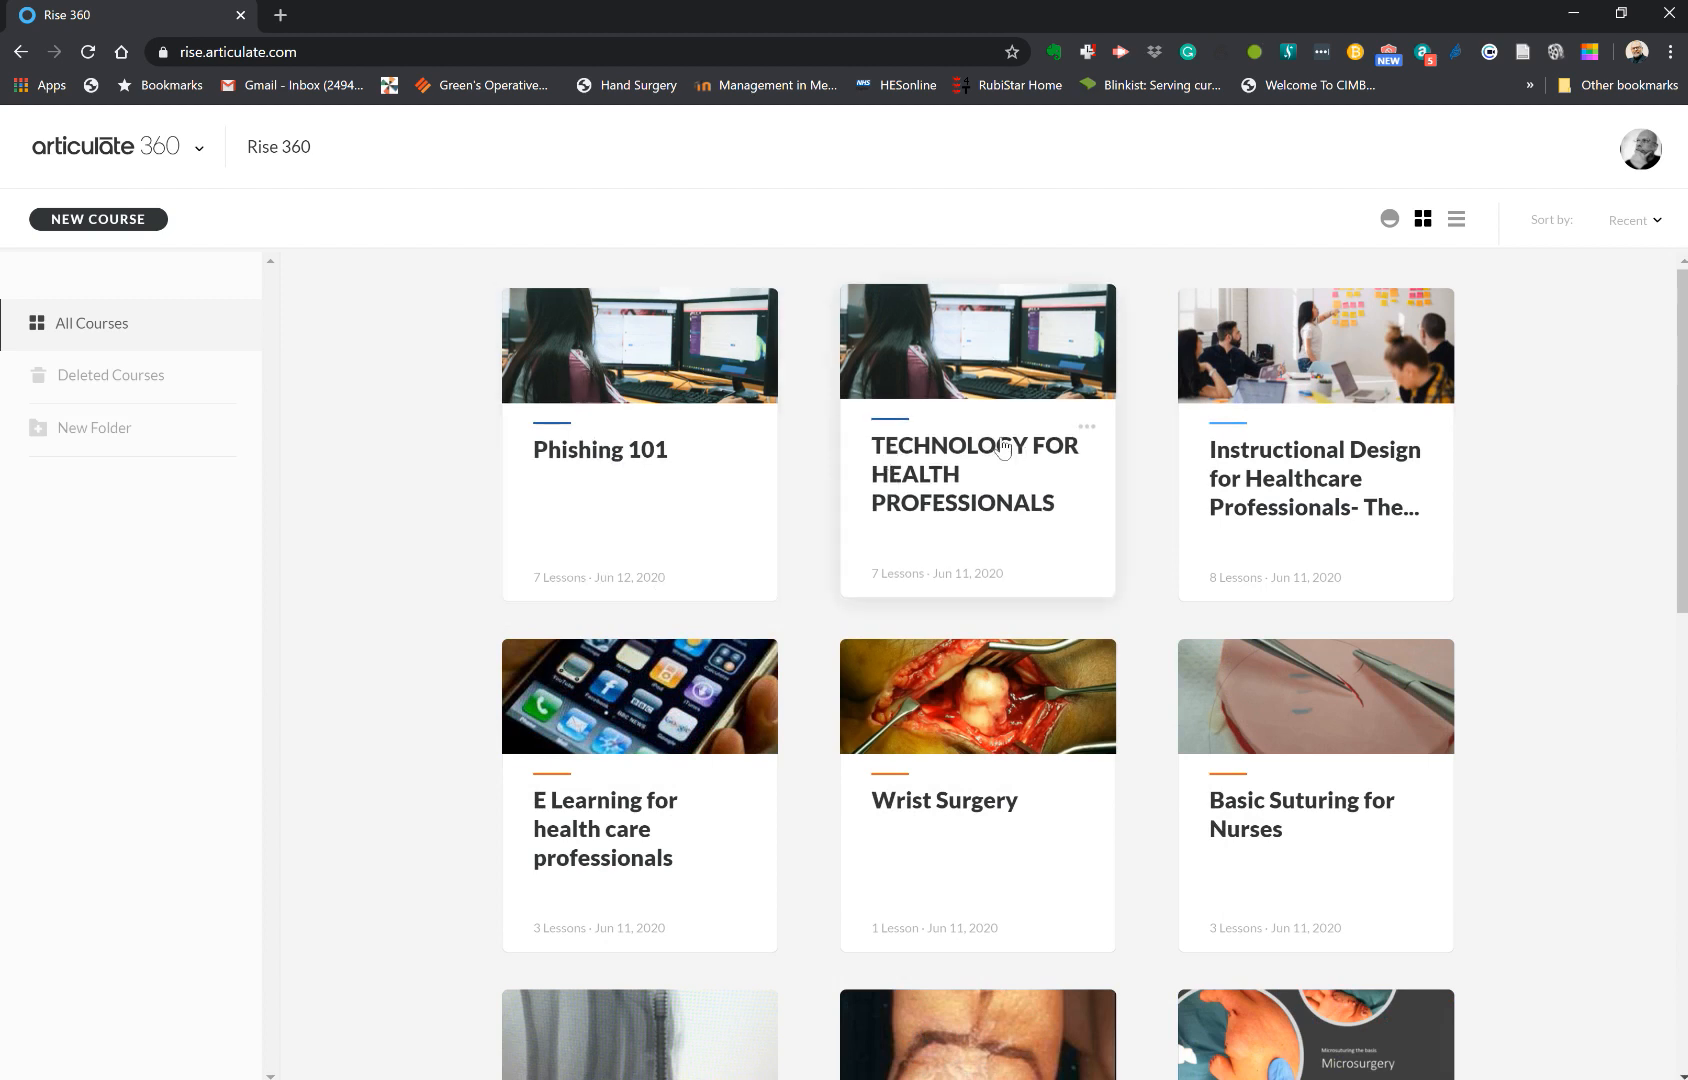
mouse_move(696, 494)
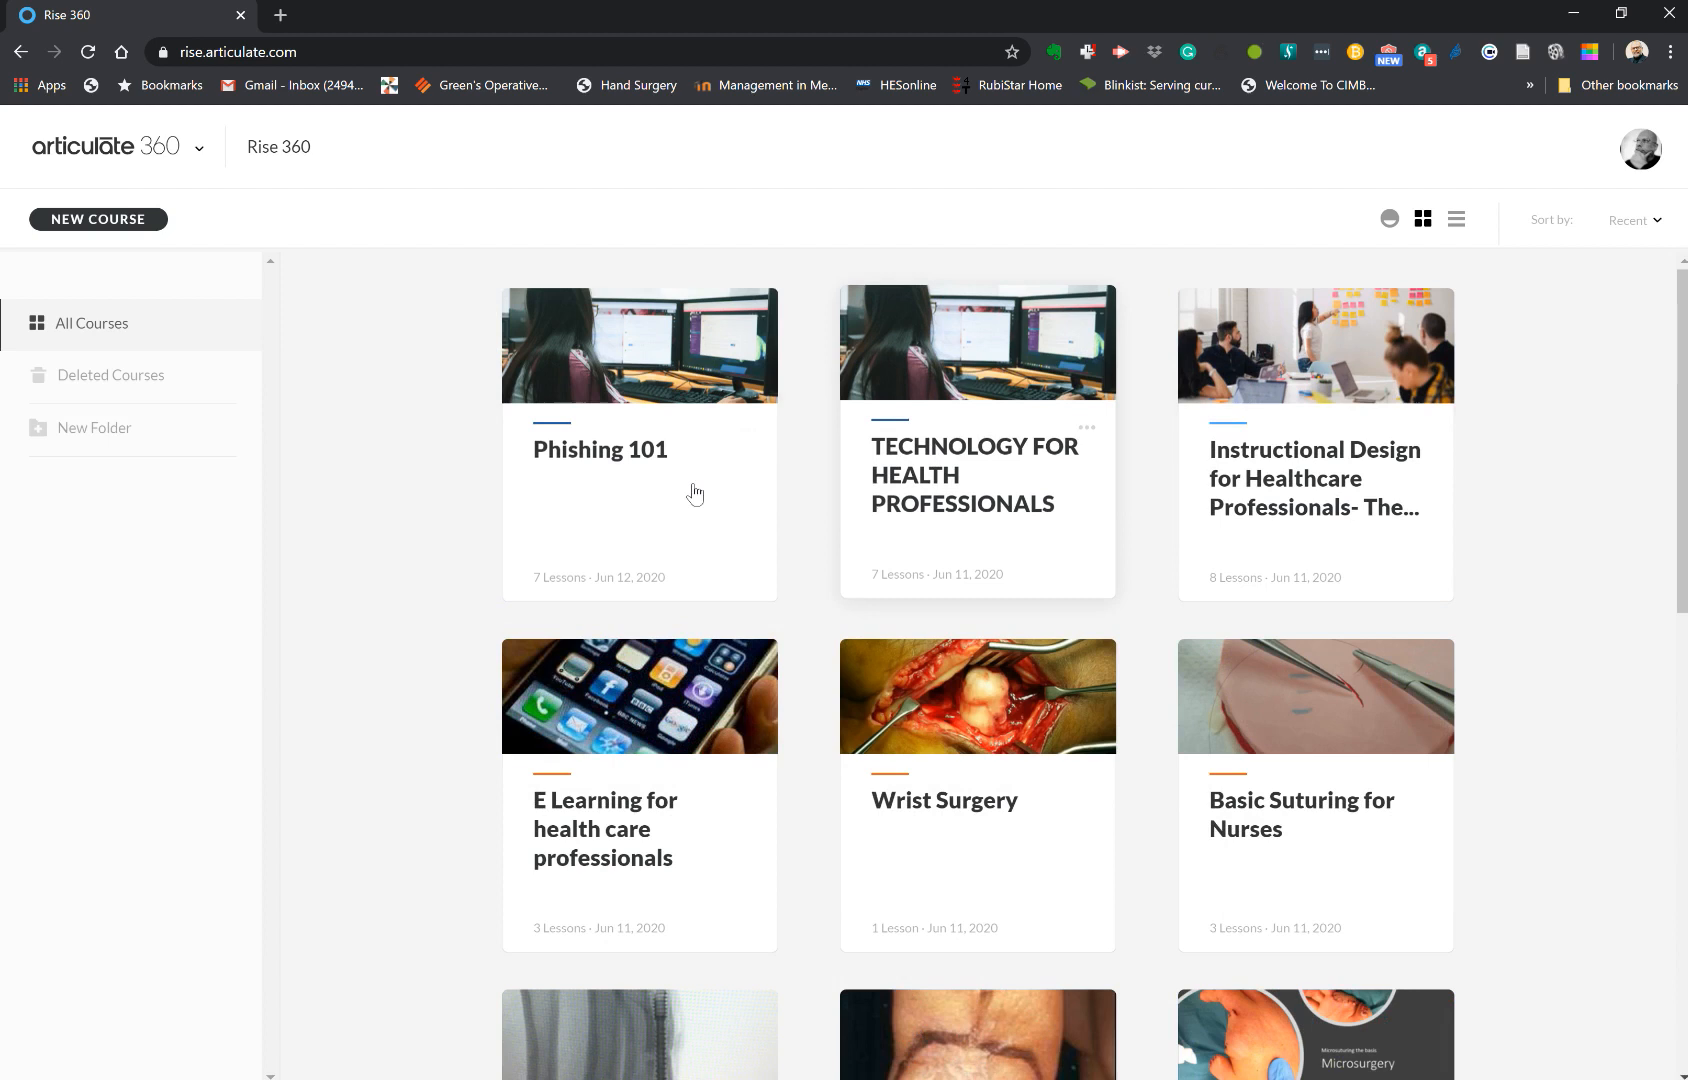
mouse_move(662, 494)
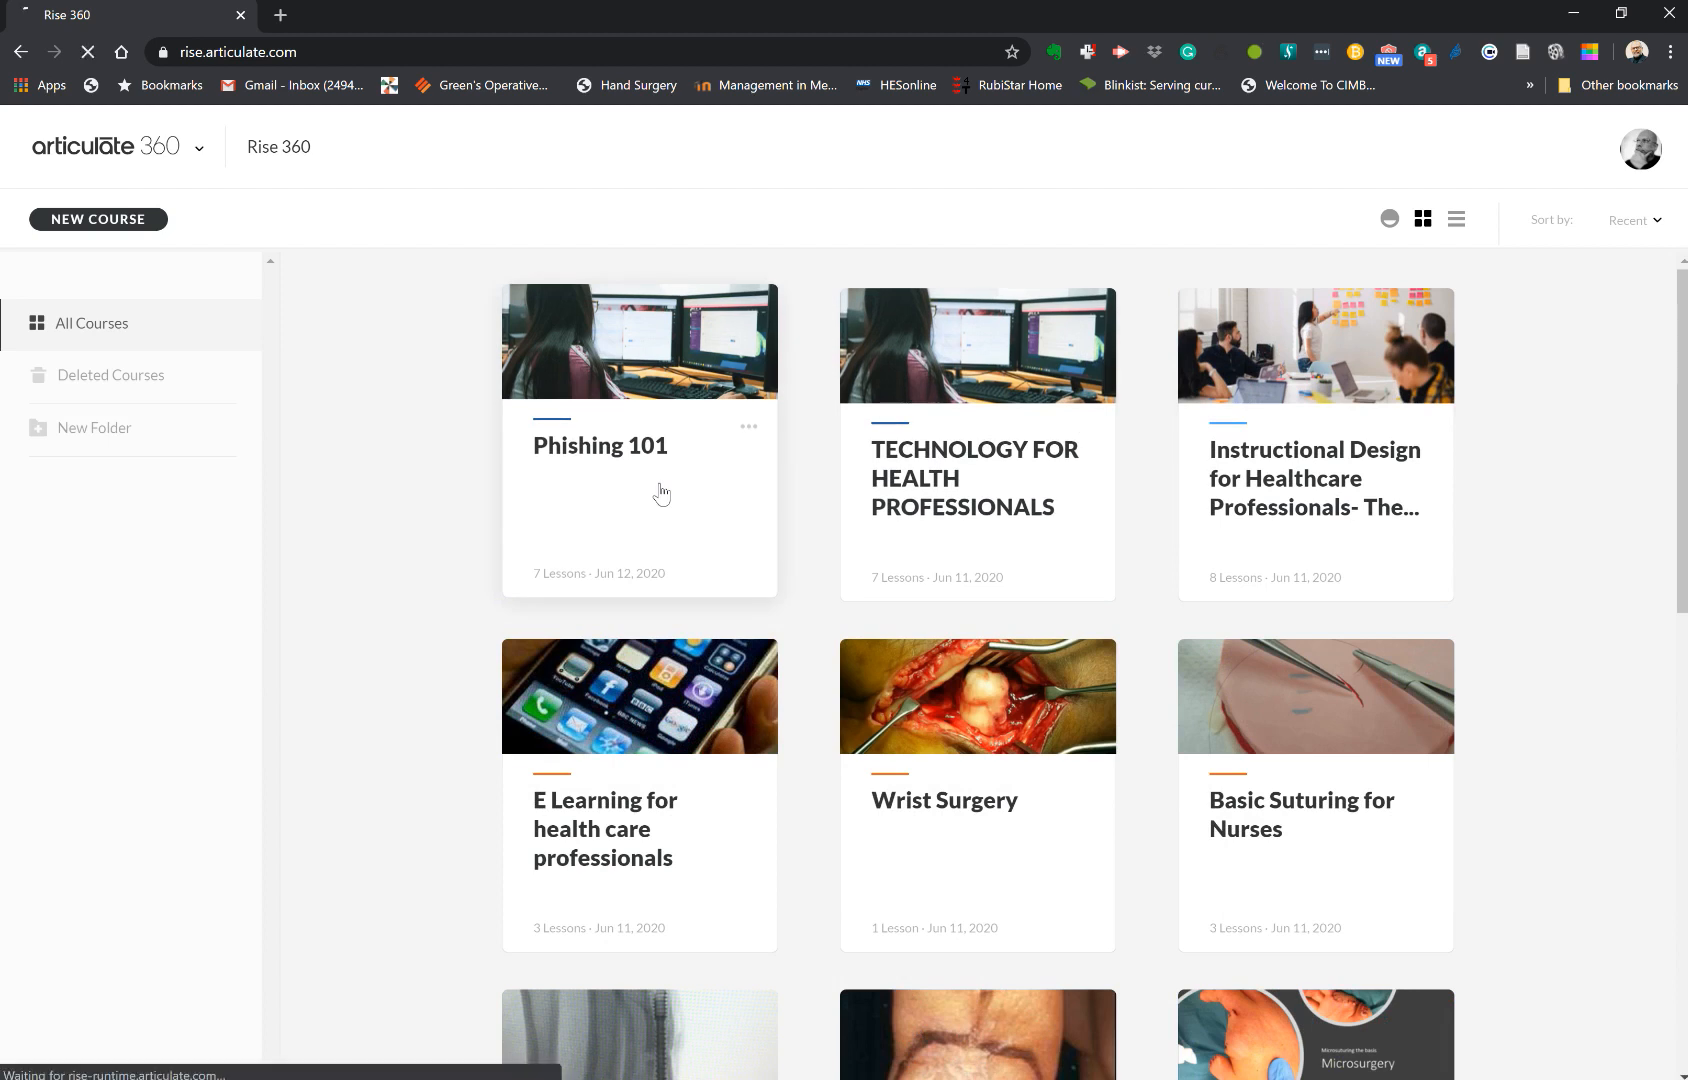
- Retitle the Phishing 101 course as 'Mobile Learning Course' in the editor
click(600, 446)
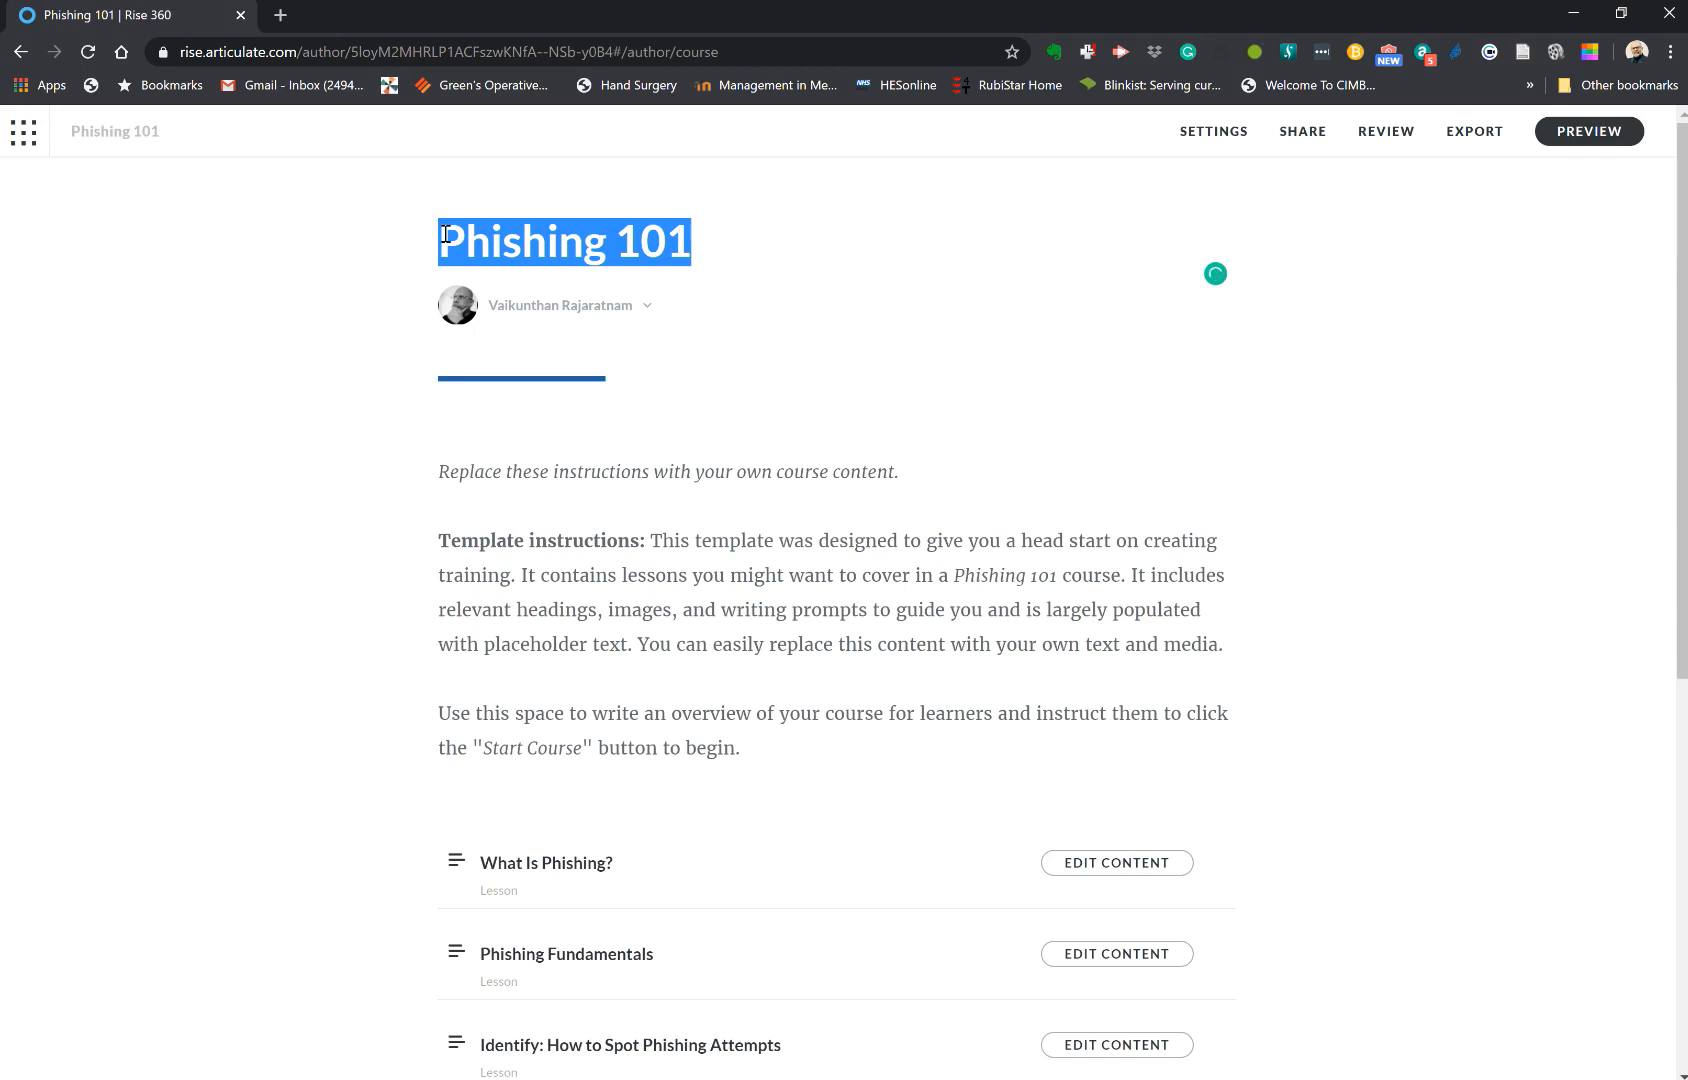
text(Mobile LEa)
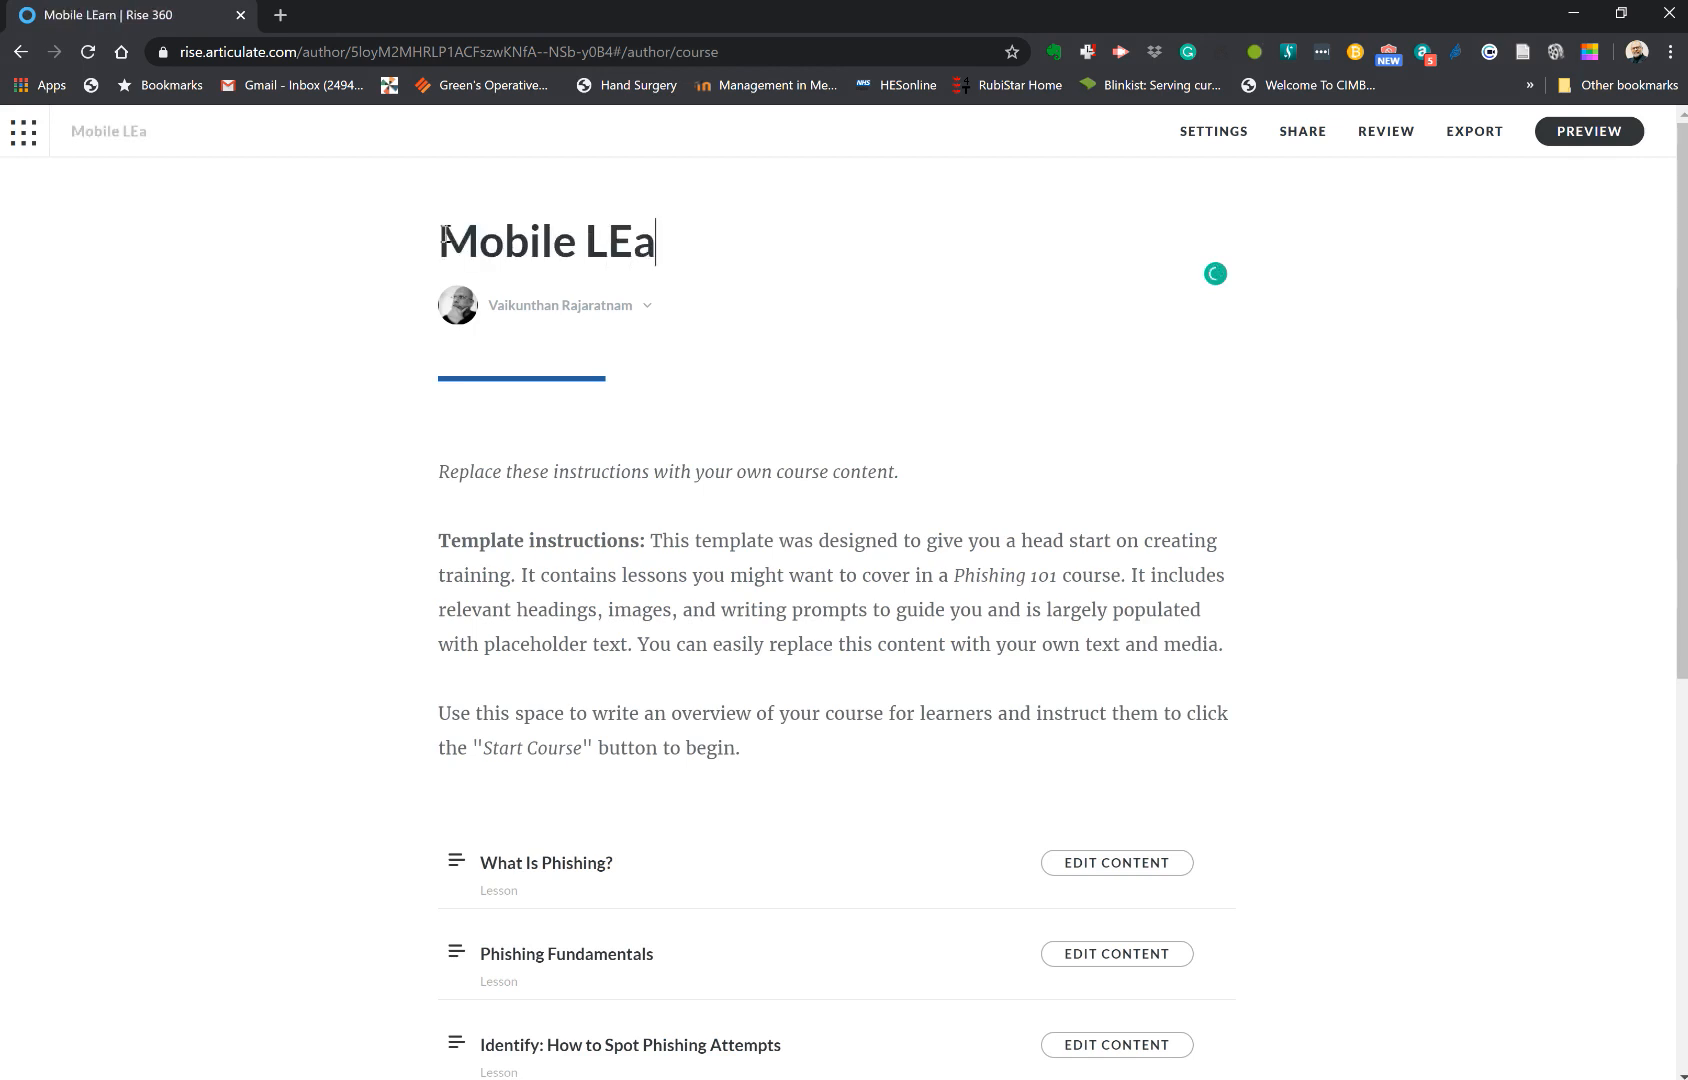
text(rning Co)
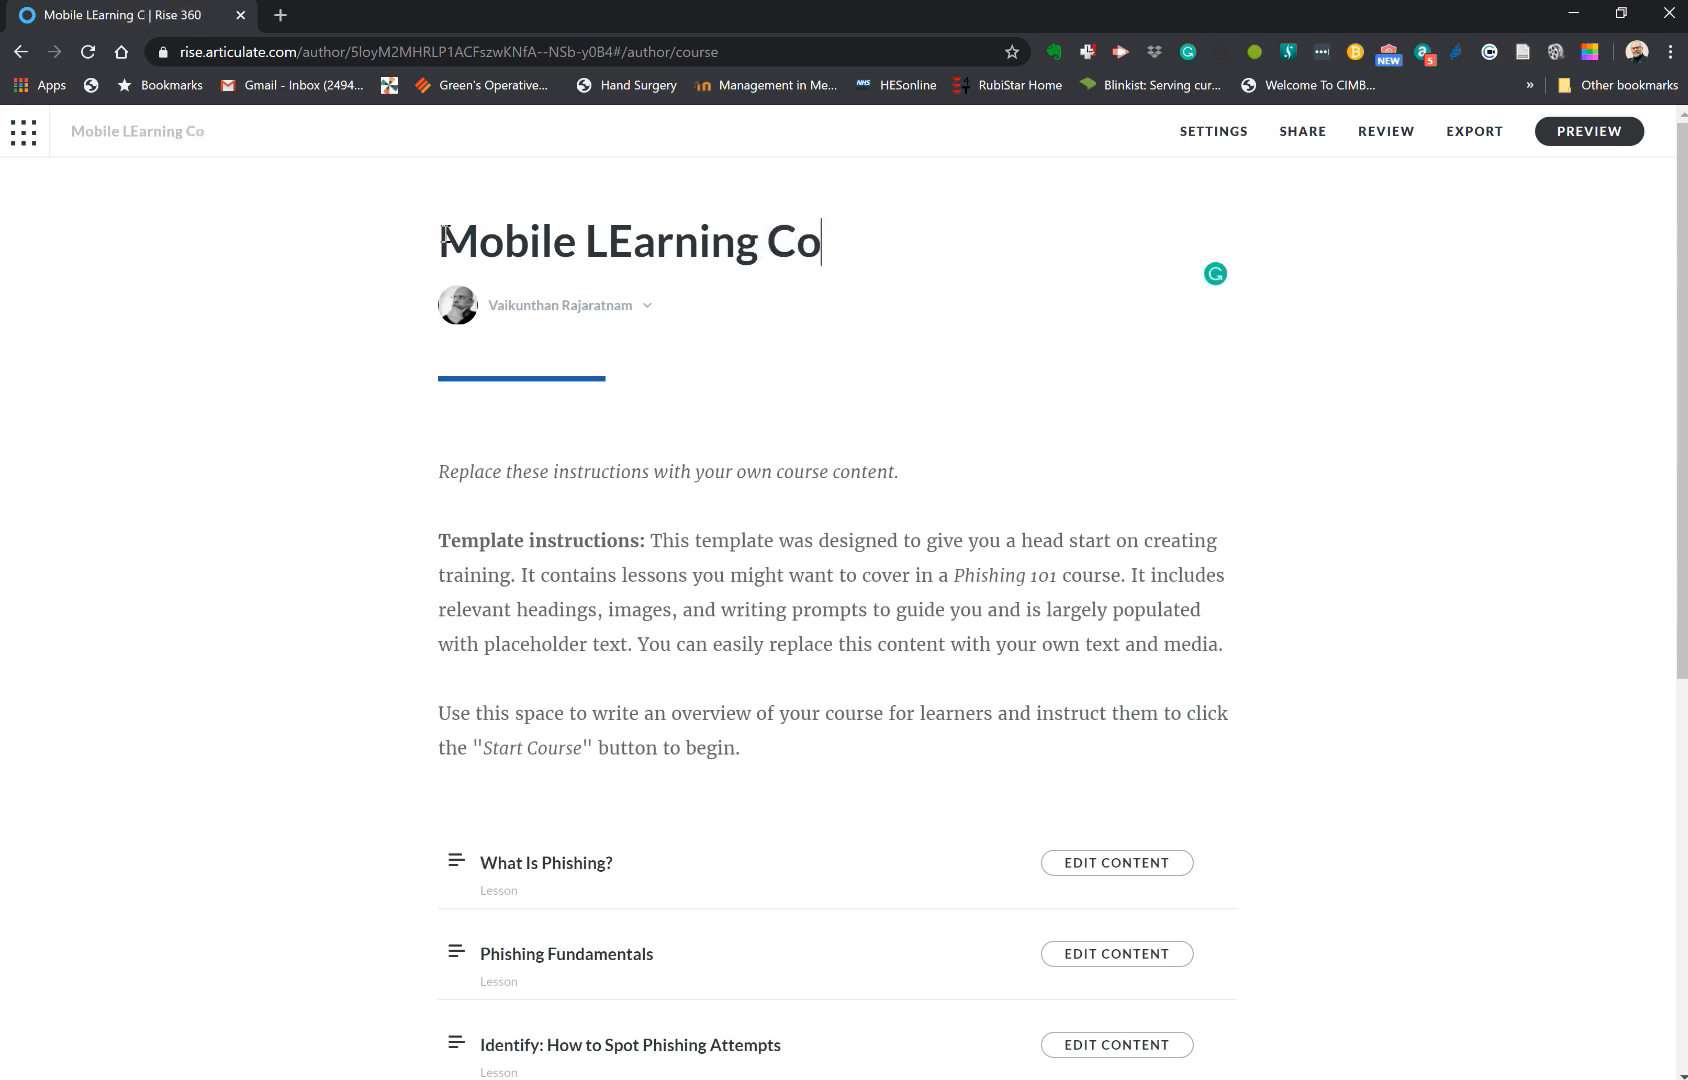
text(urse)
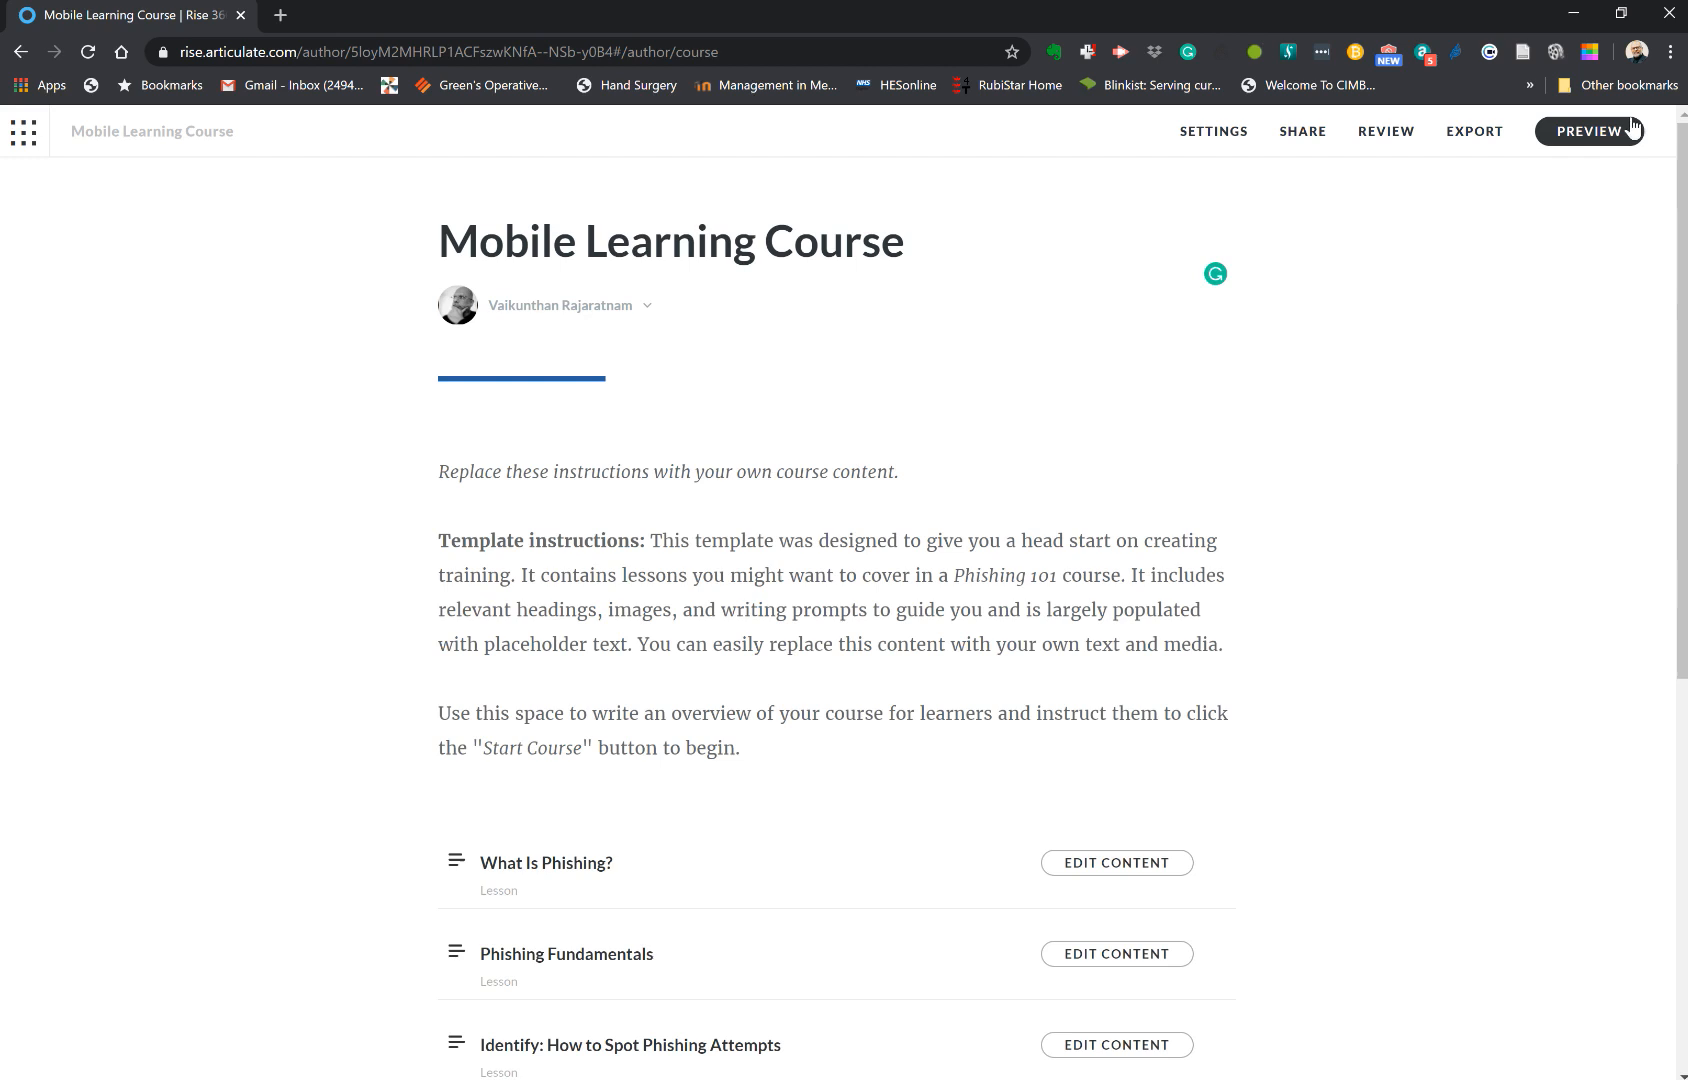
- Preview Mobile Learning Course as a learner at laptop size, past the cover banner
click(1590, 130)
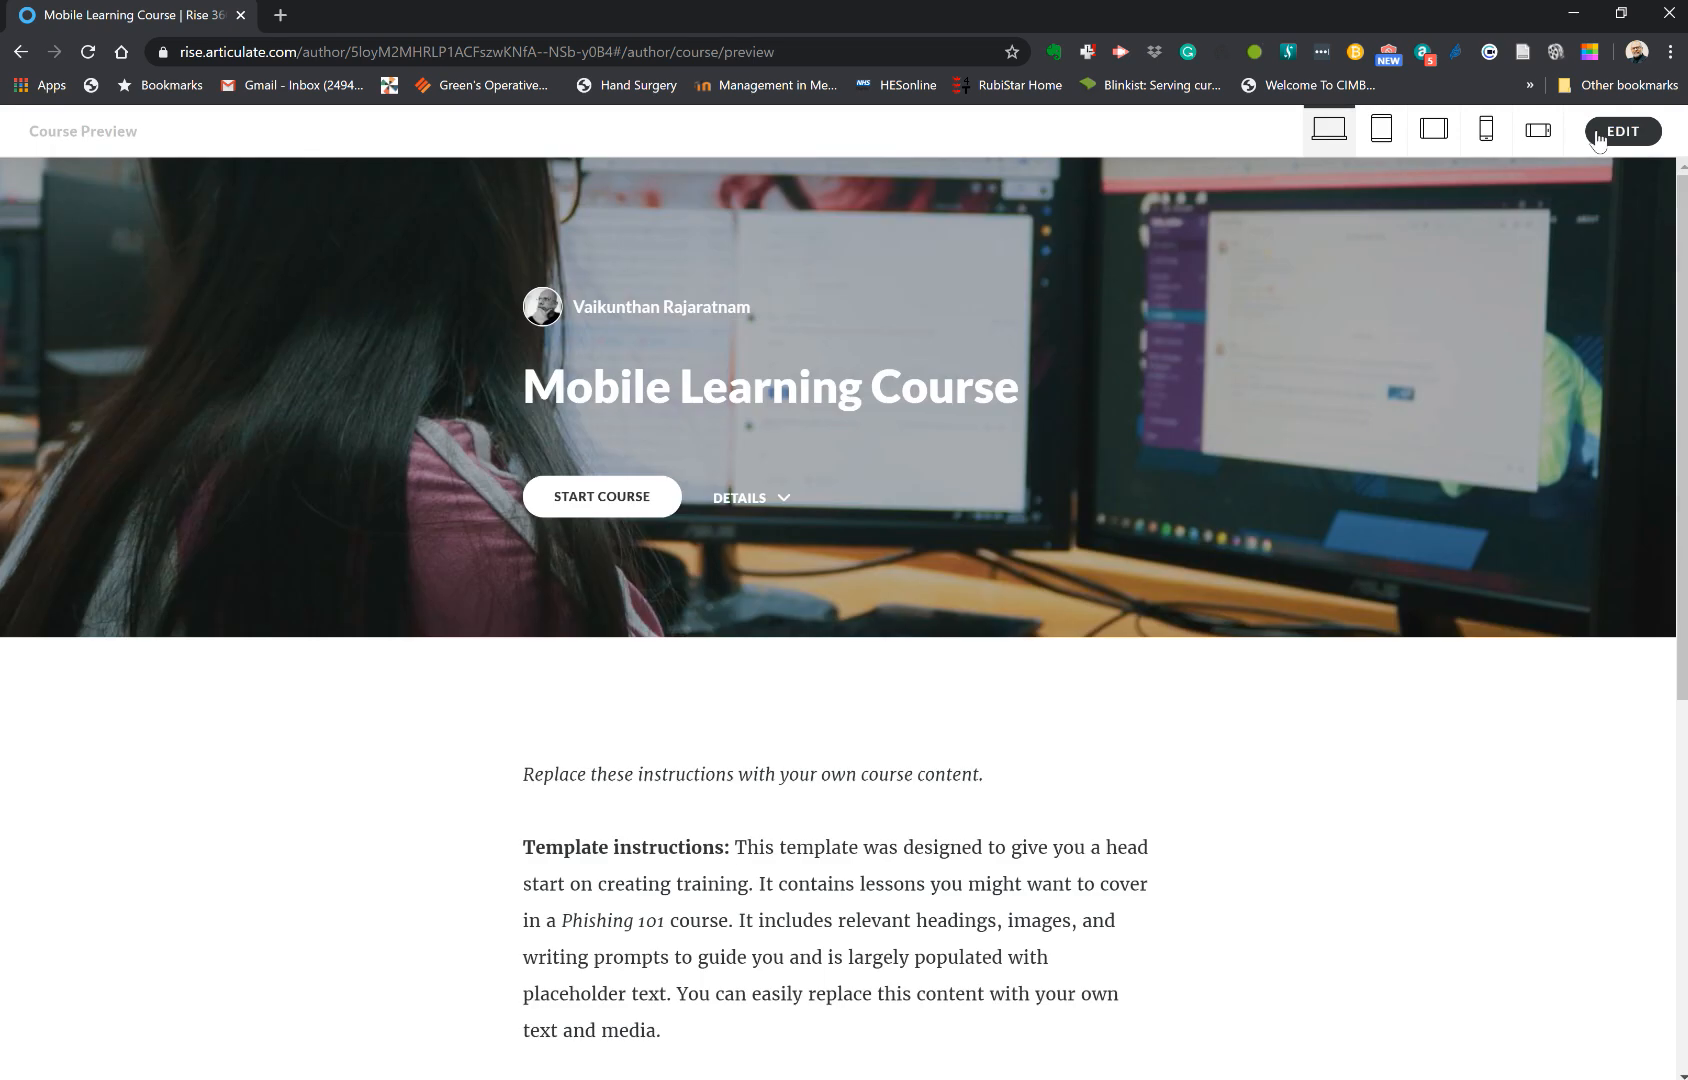
scroll(down, 3)
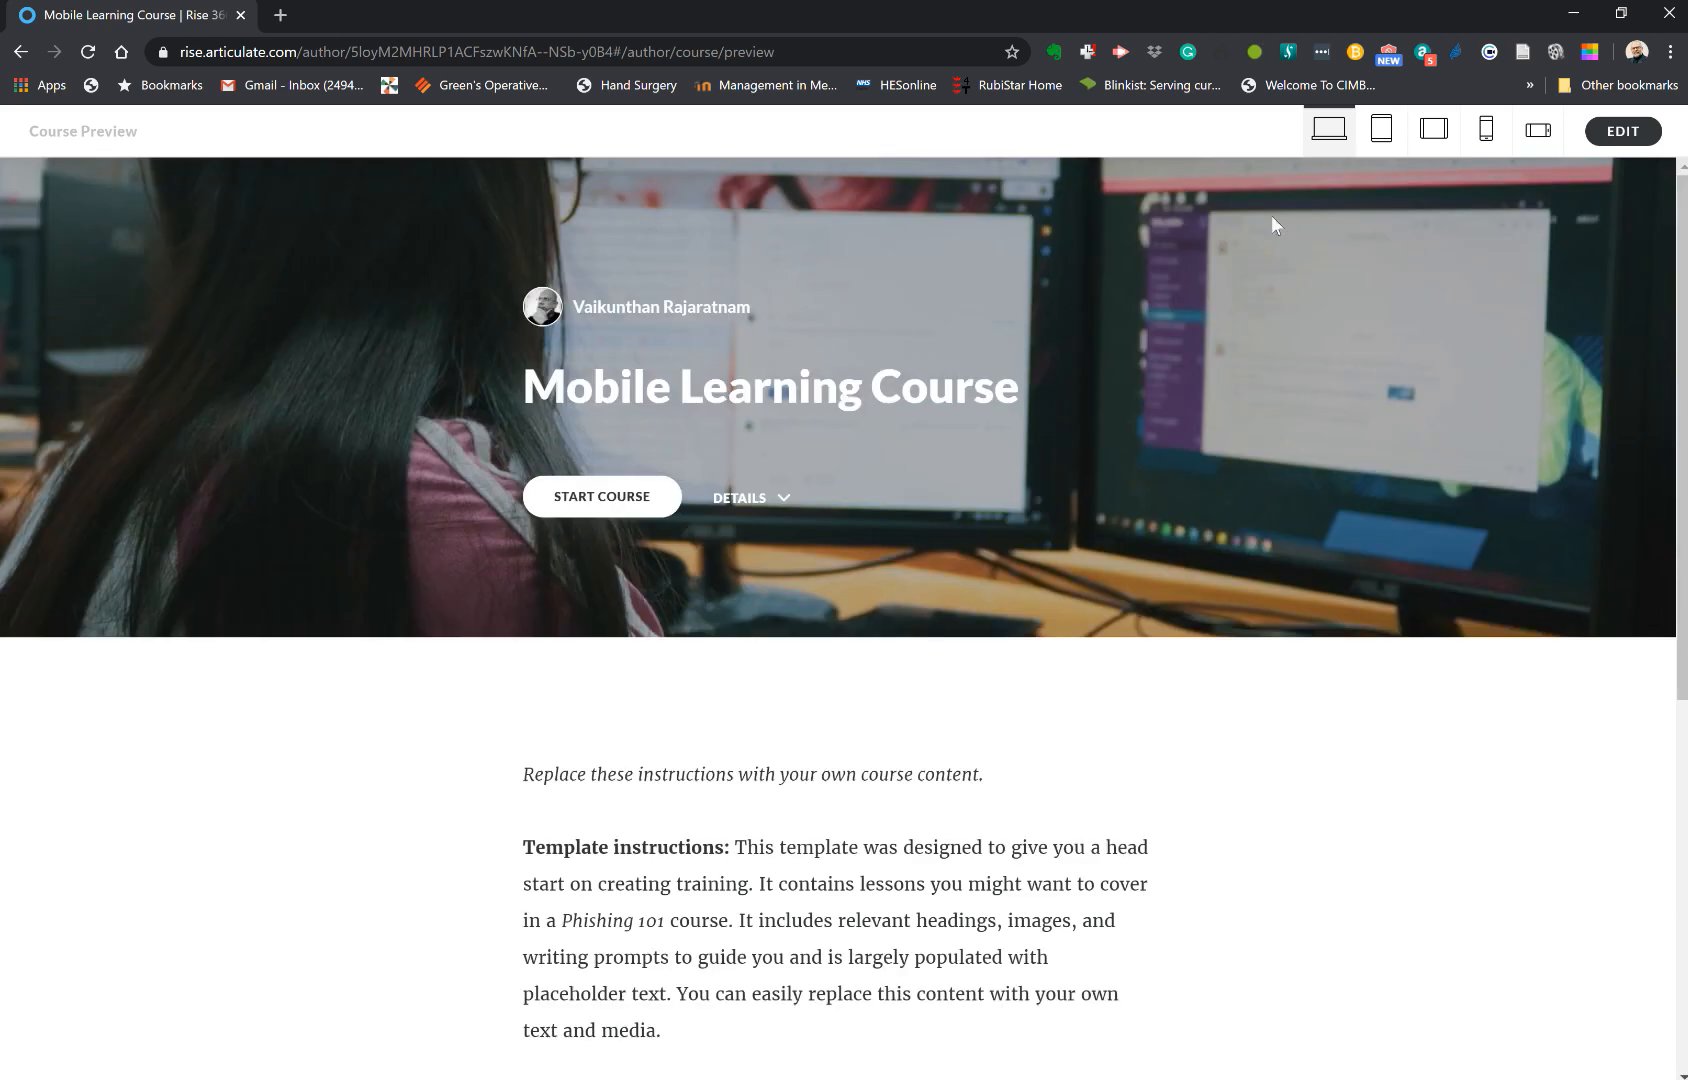
mouse_move(1382, 128)
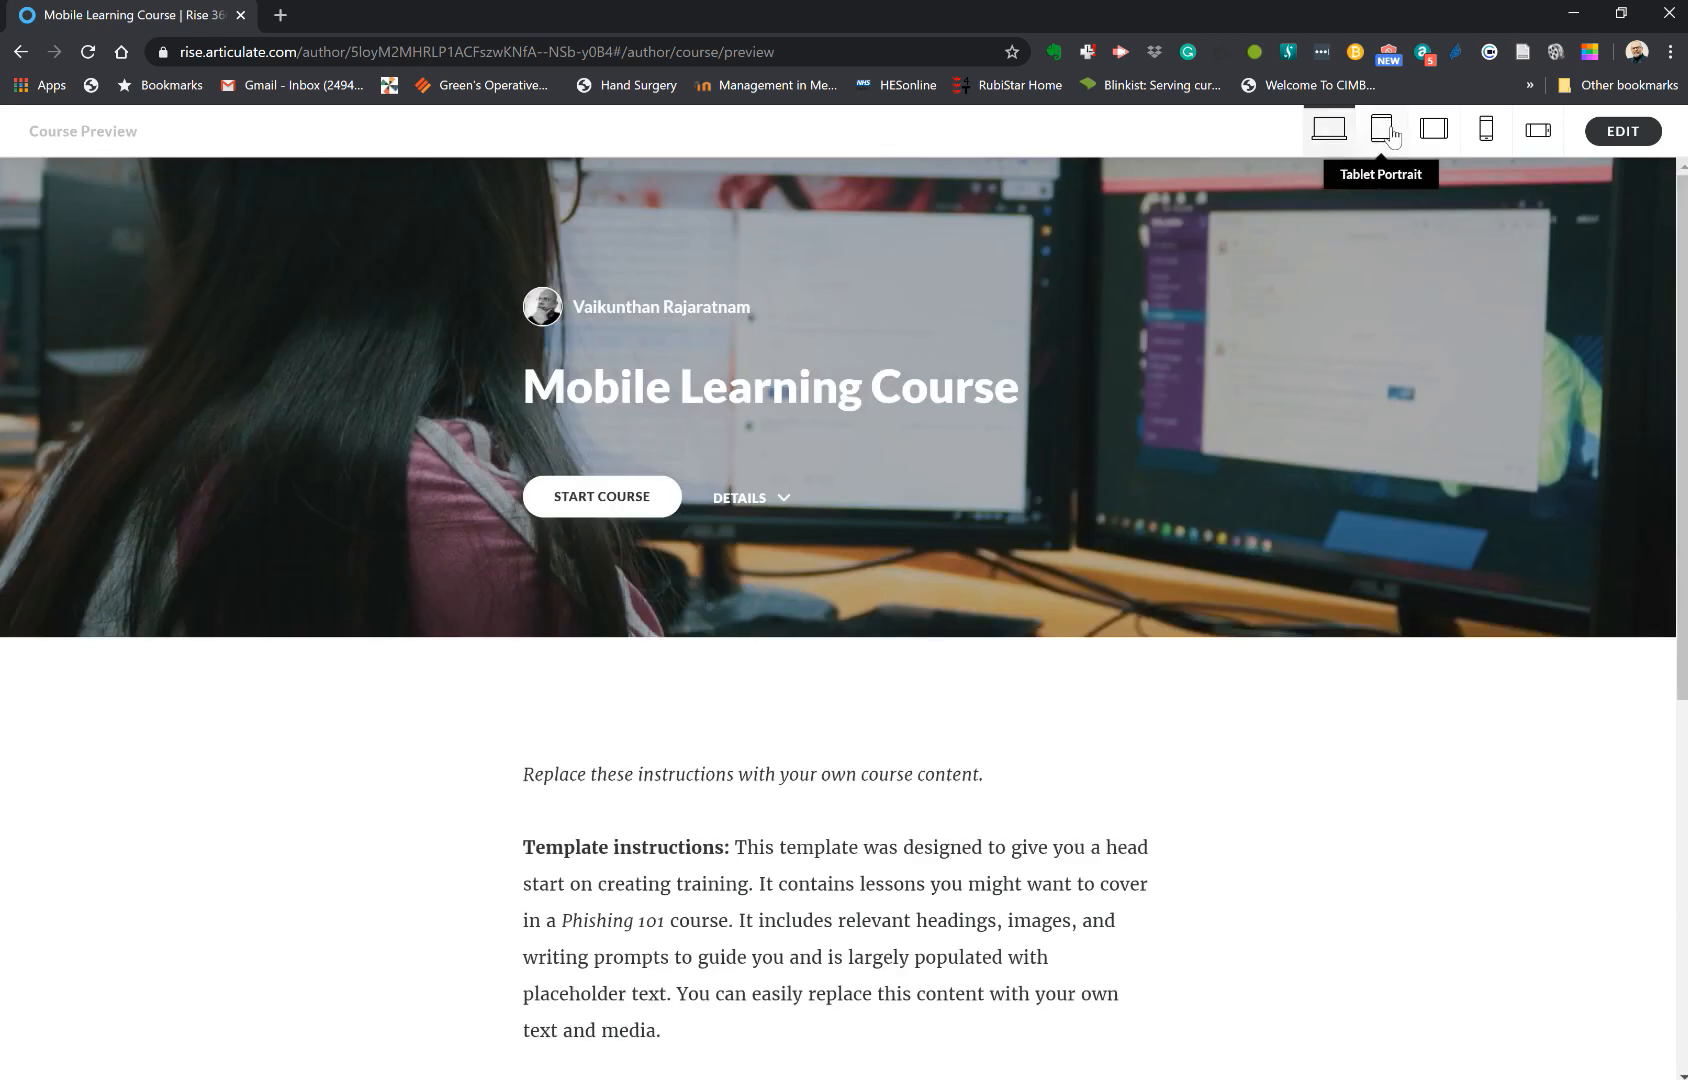
- Preview the course on tablet portrait, tablet landscape and mobile portrait, then resume editing
click(1382, 130)
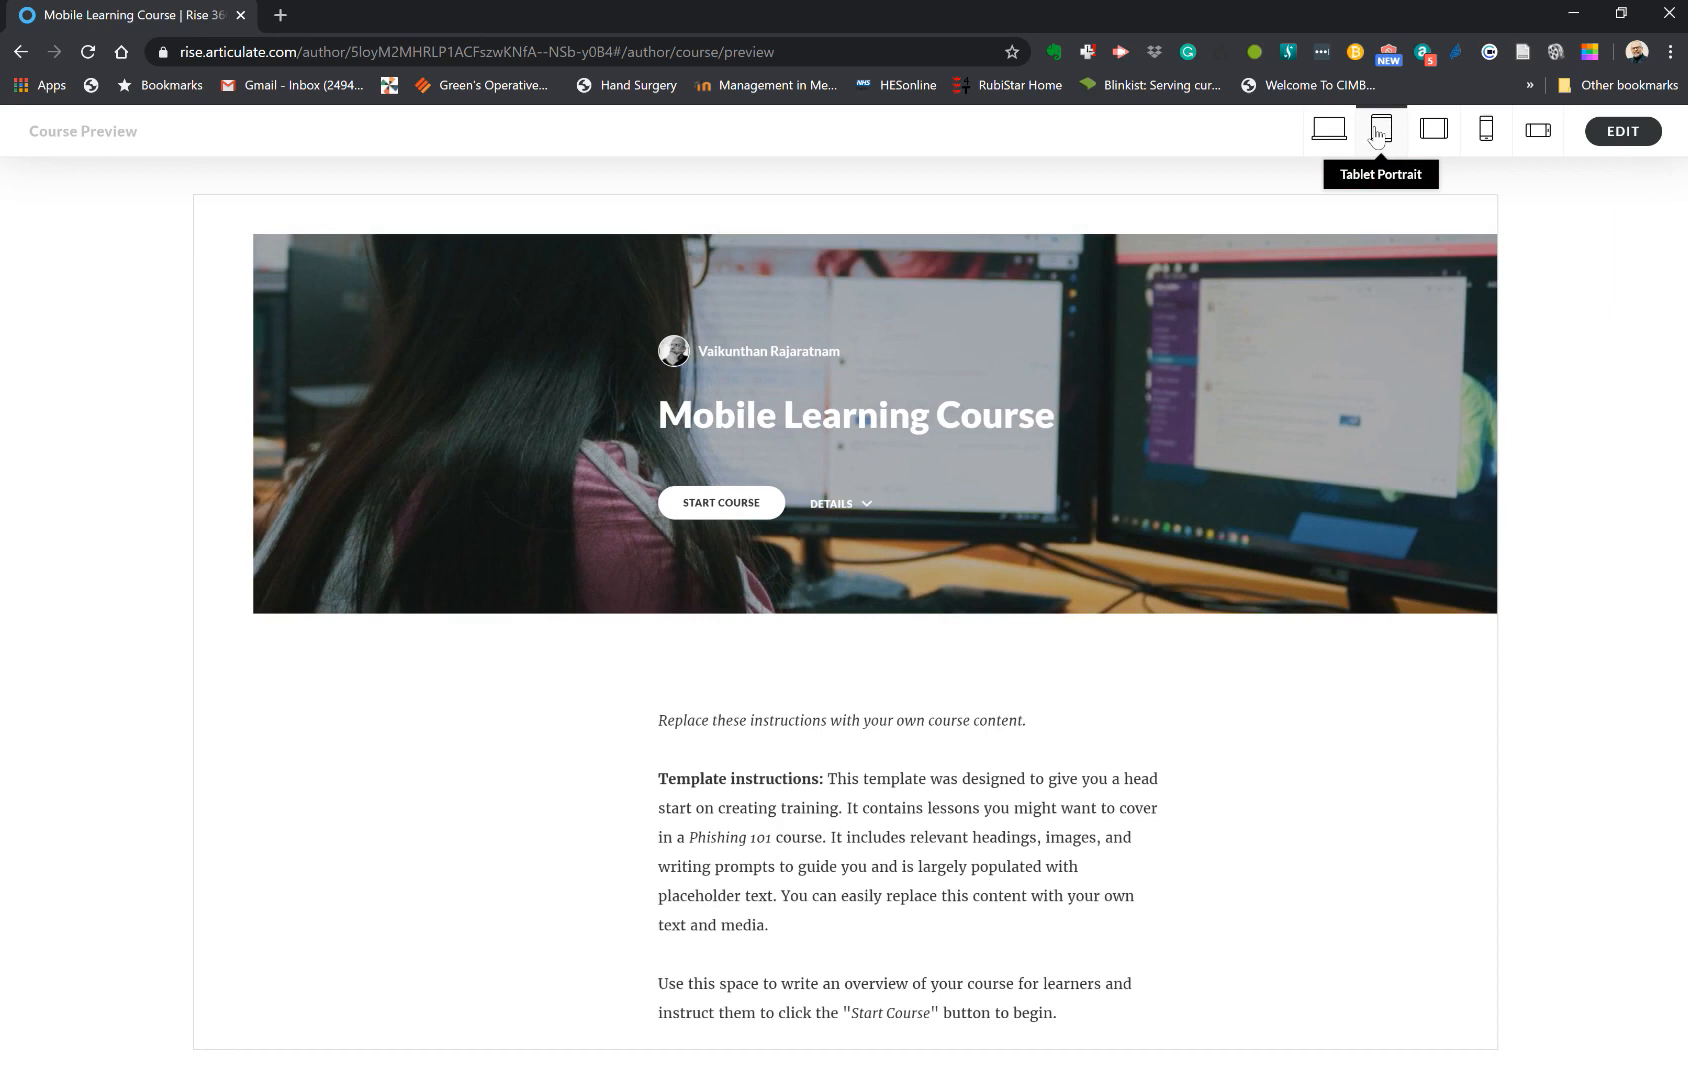
click(1380, 130)
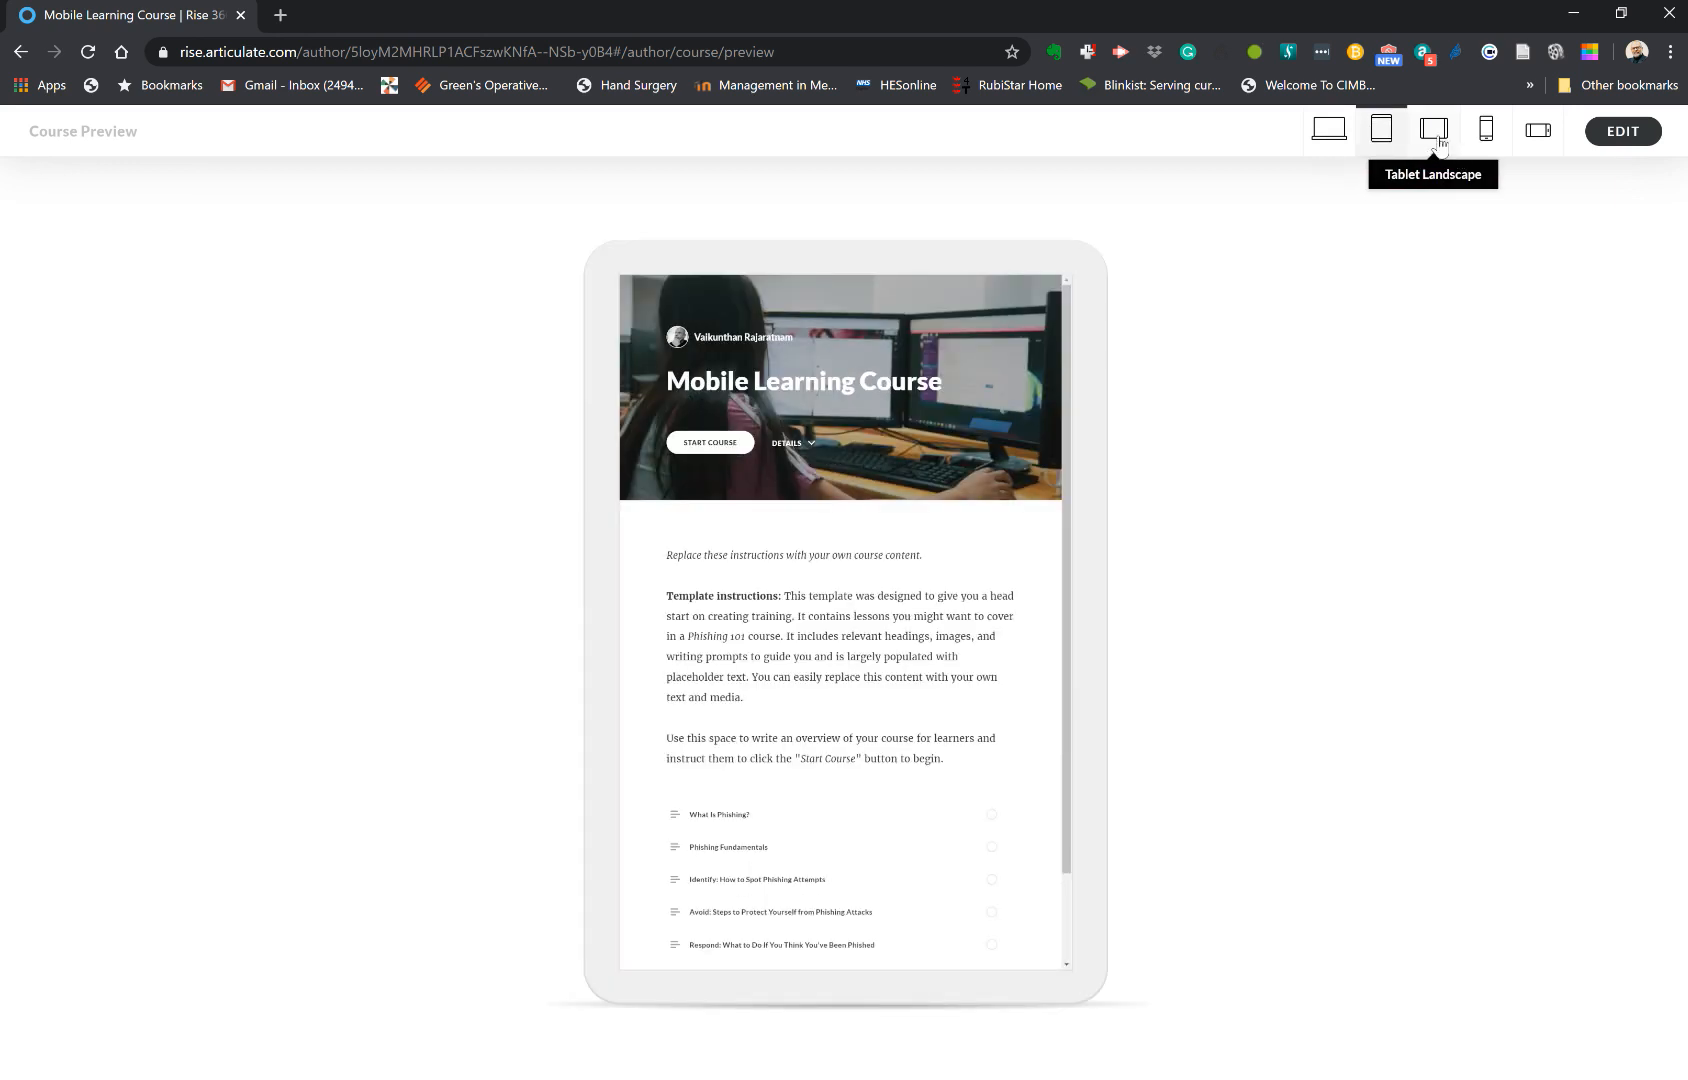
click(1486, 130)
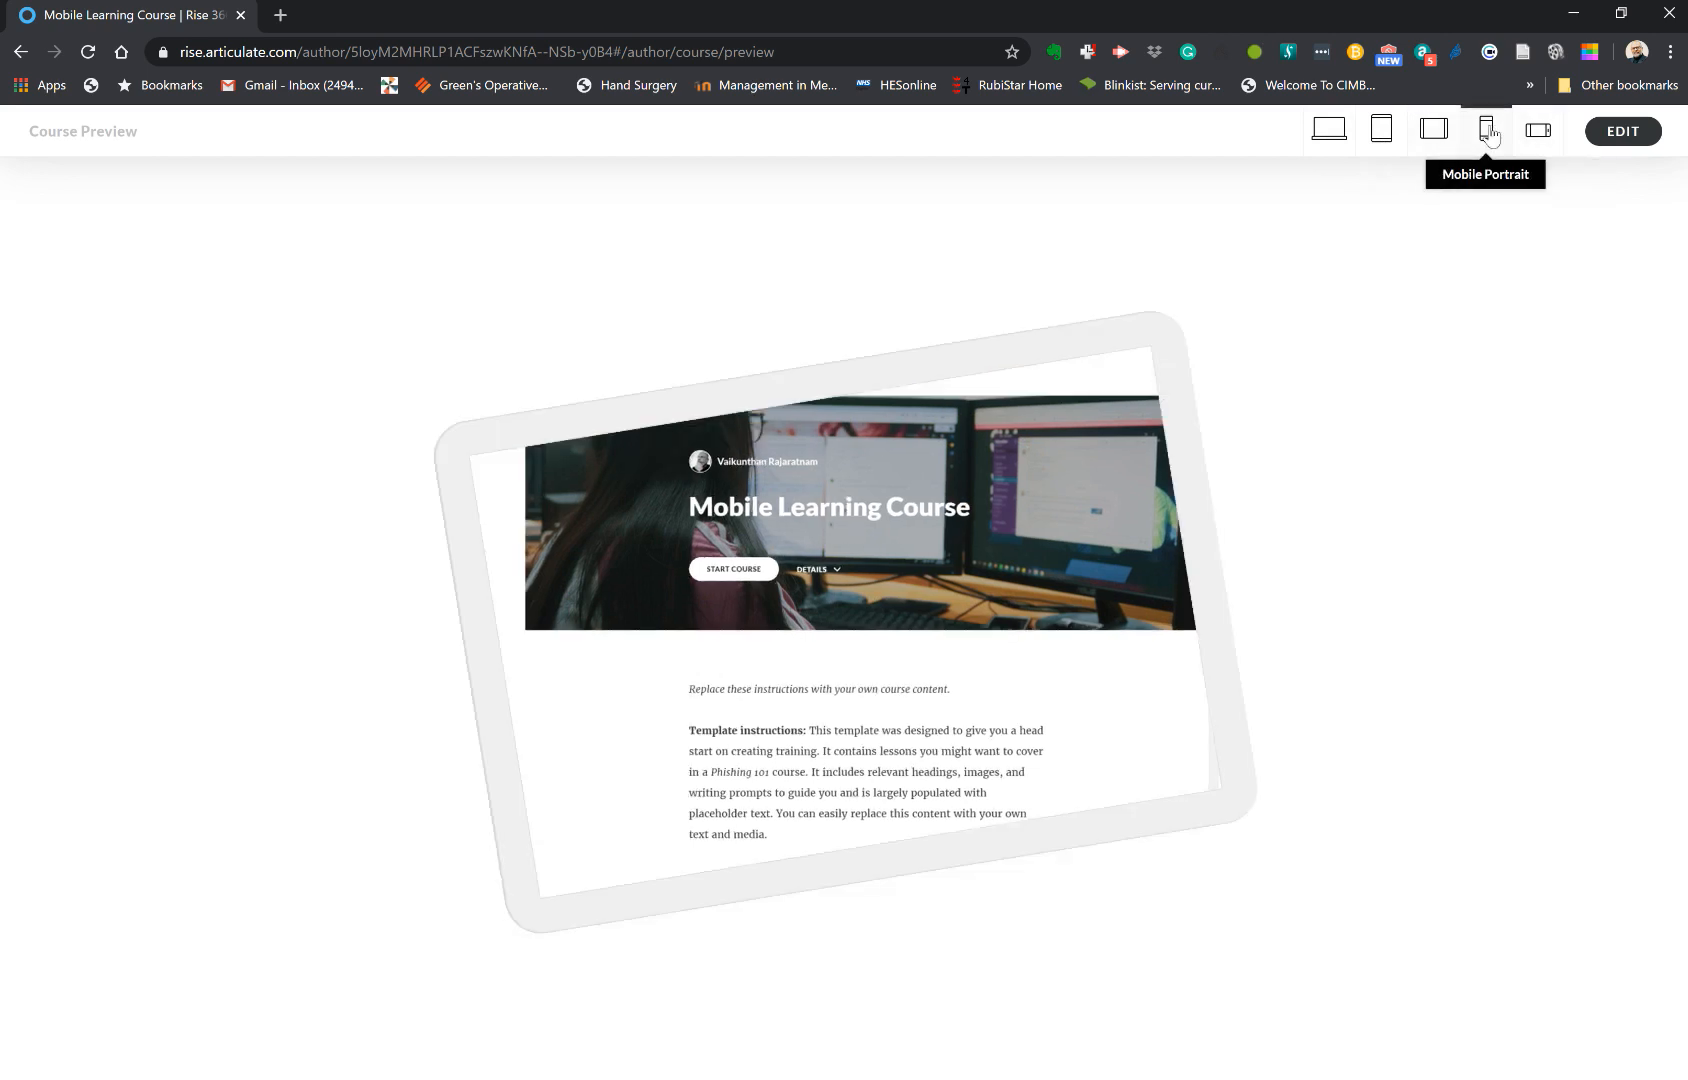
click(1486, 130)
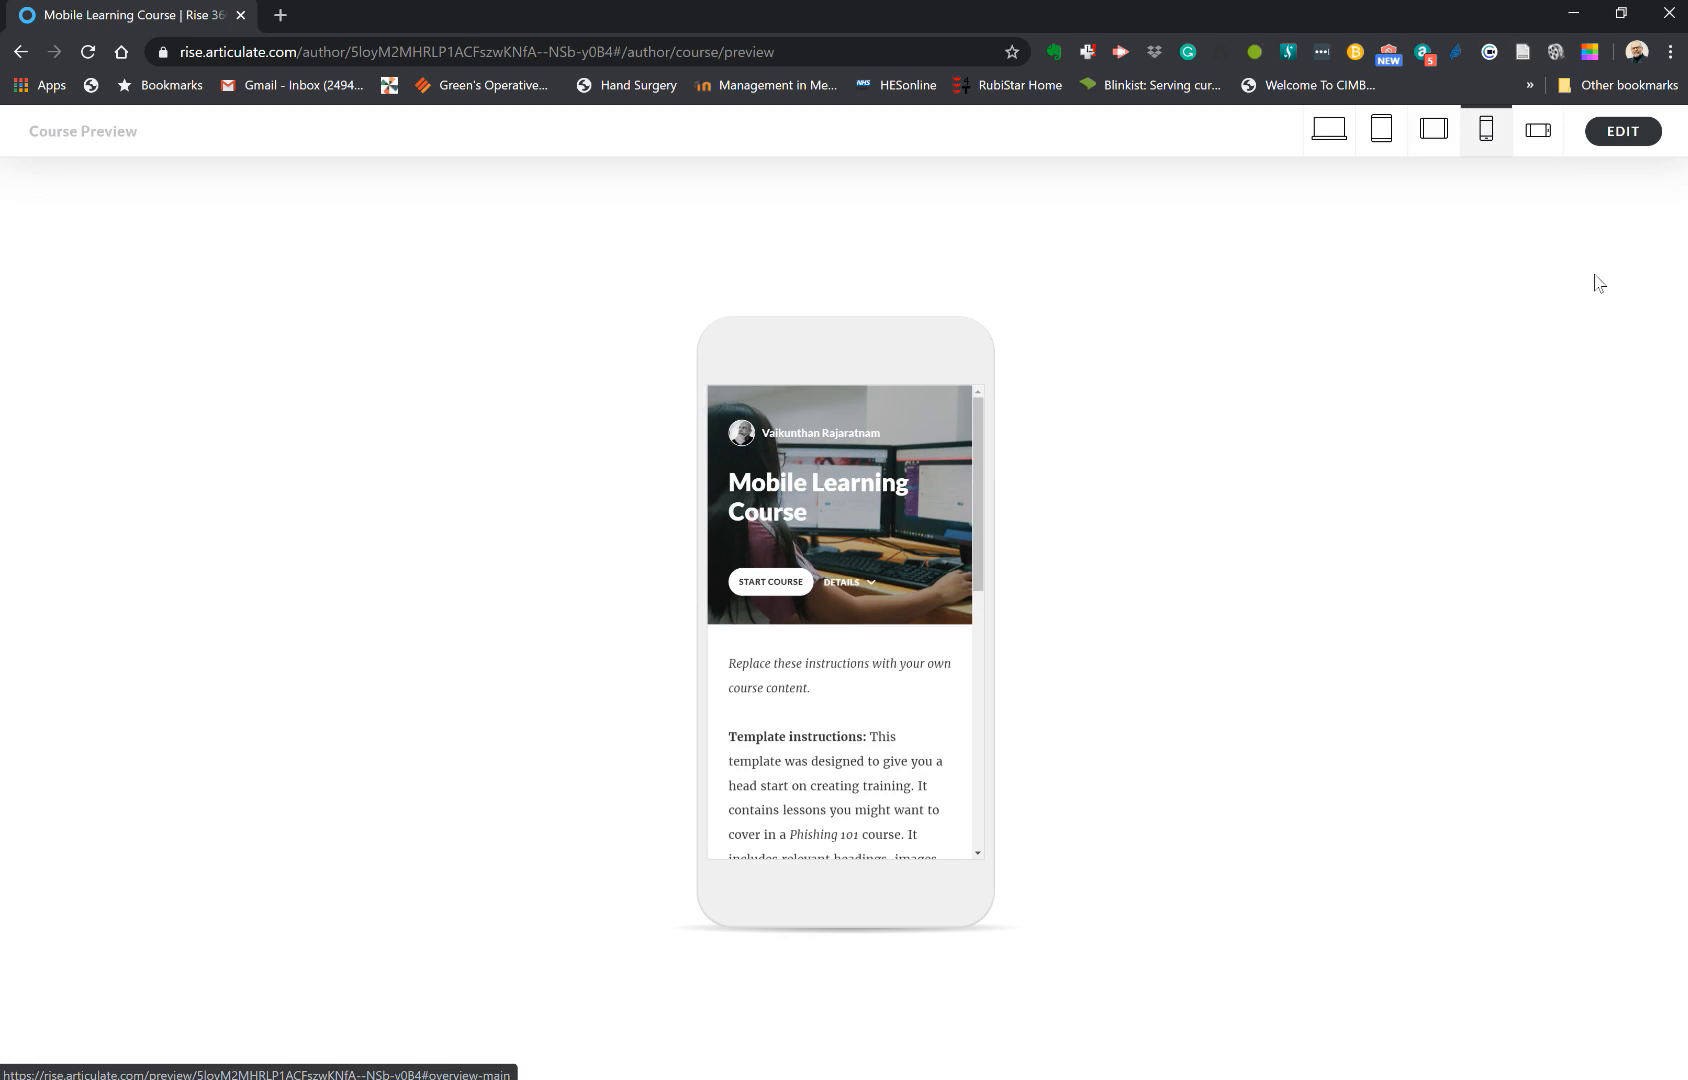
click(1622, 130)
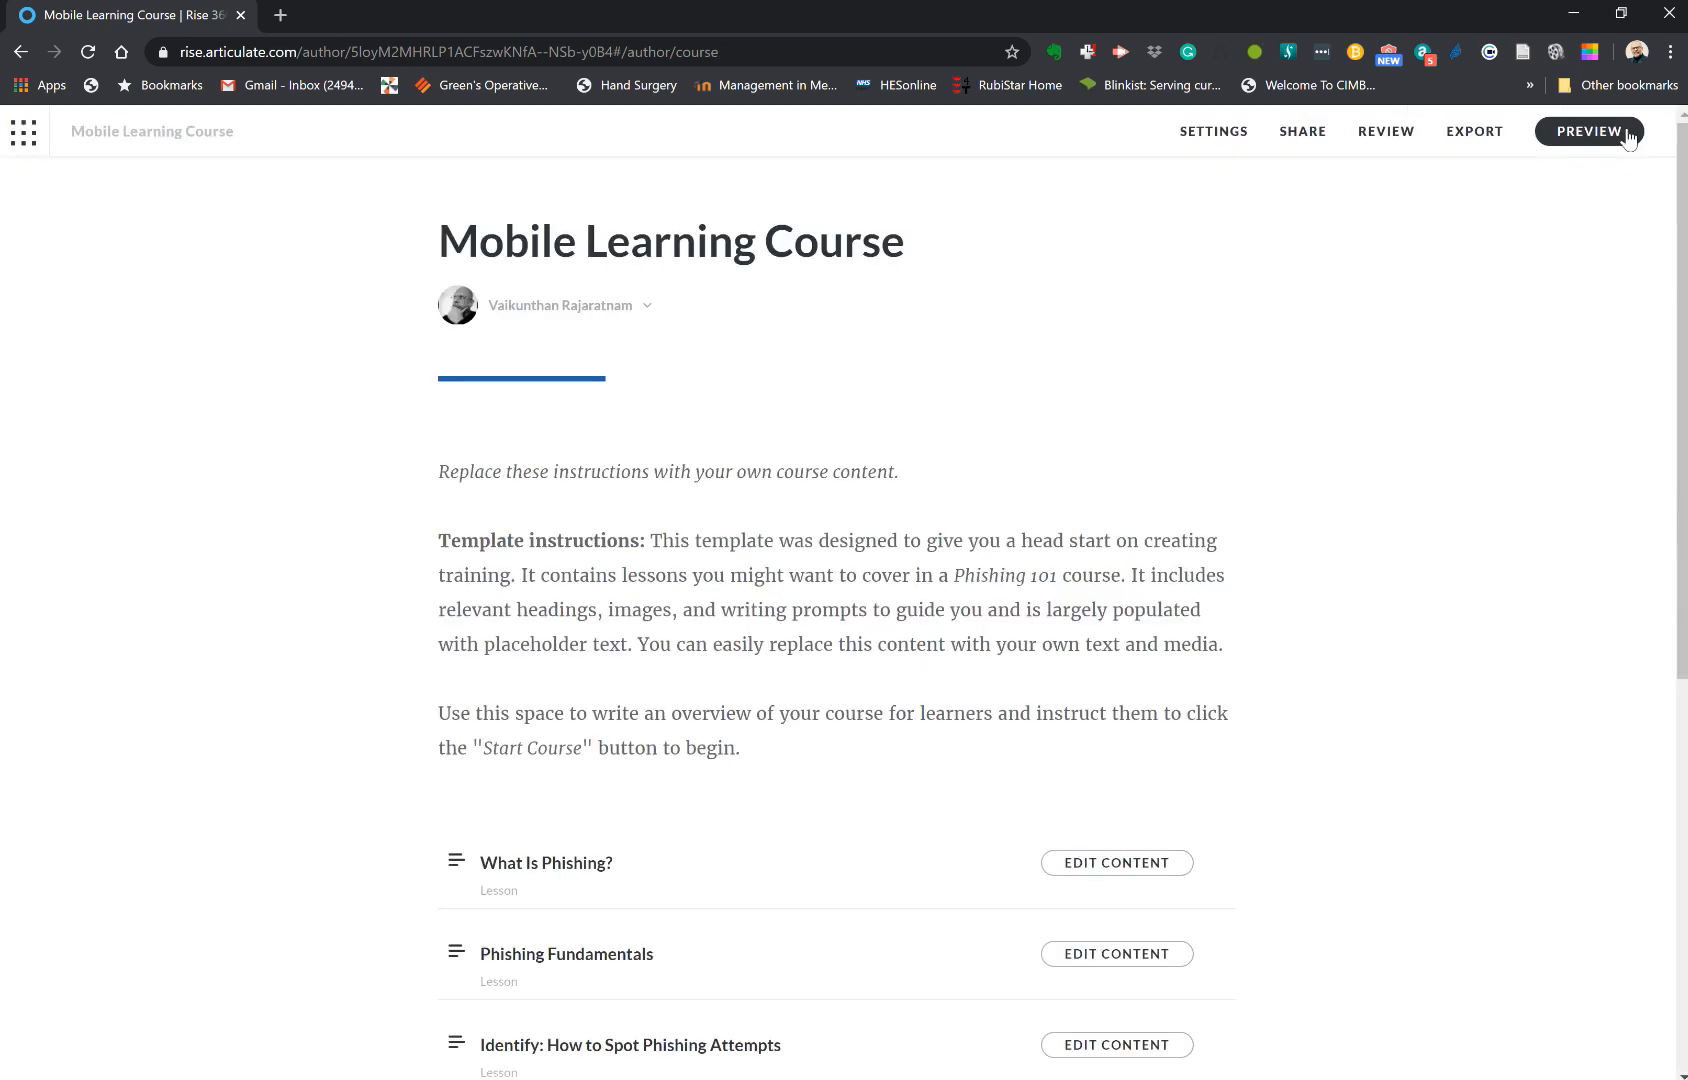